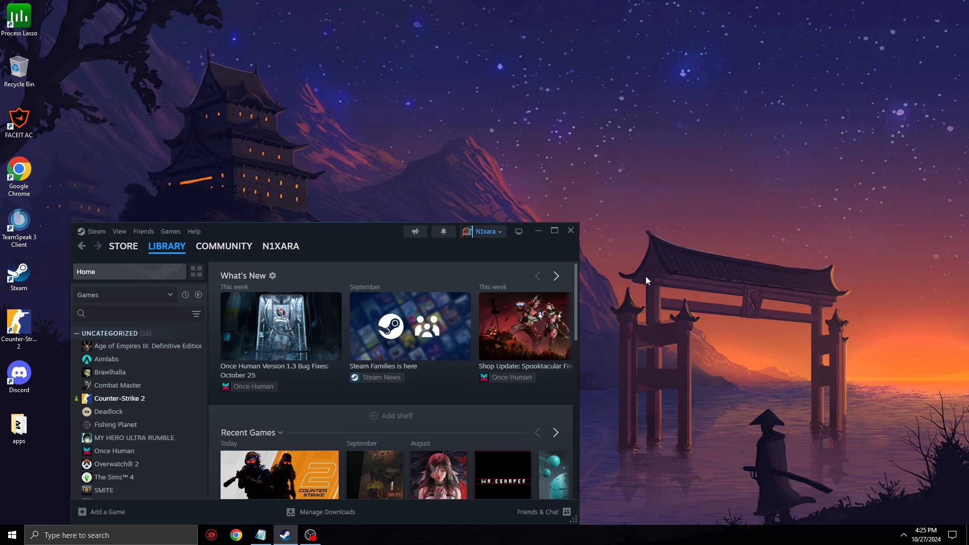
mouse_move(446, 87)
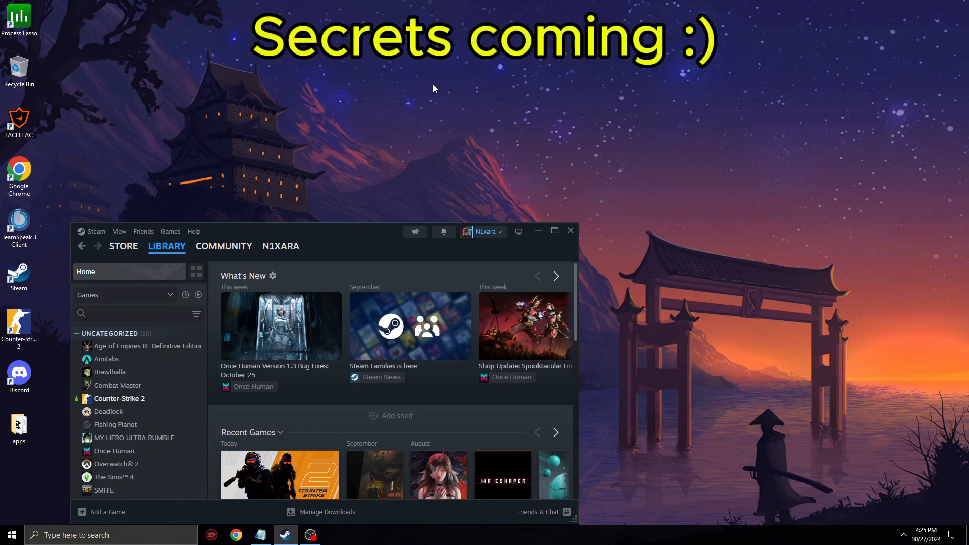
mouse_move(352, 245)
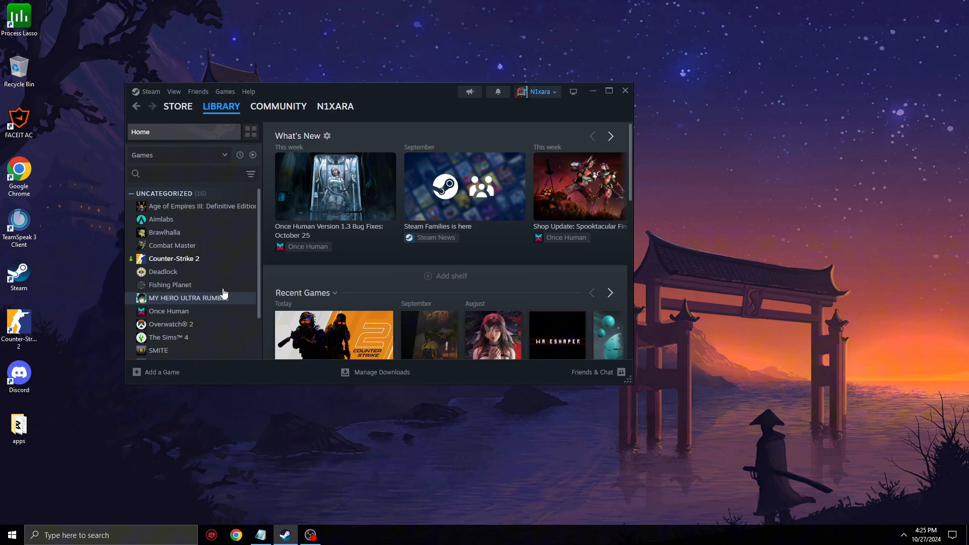
Step: Open Counter-Strike 2's Properties from its library context menu
right_click(174, 258)
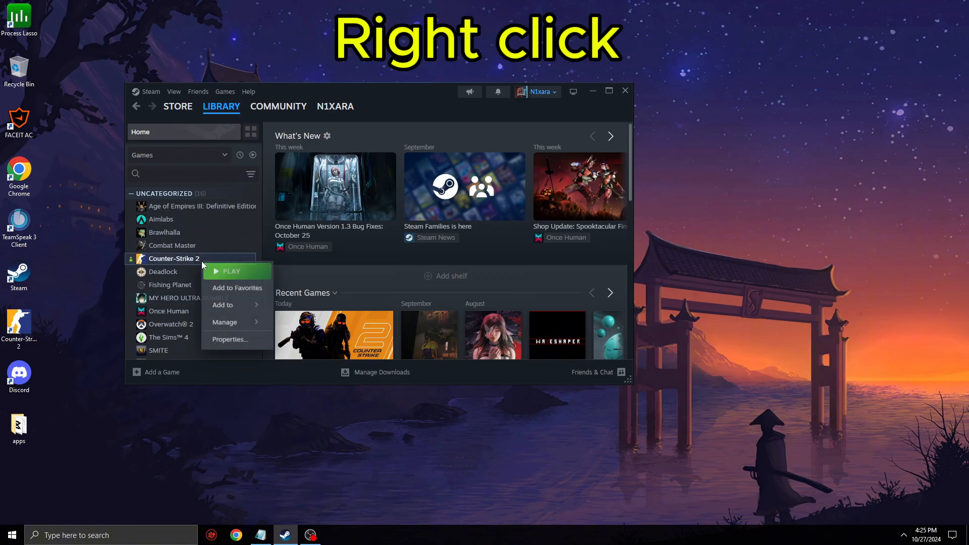
click(230, 339)
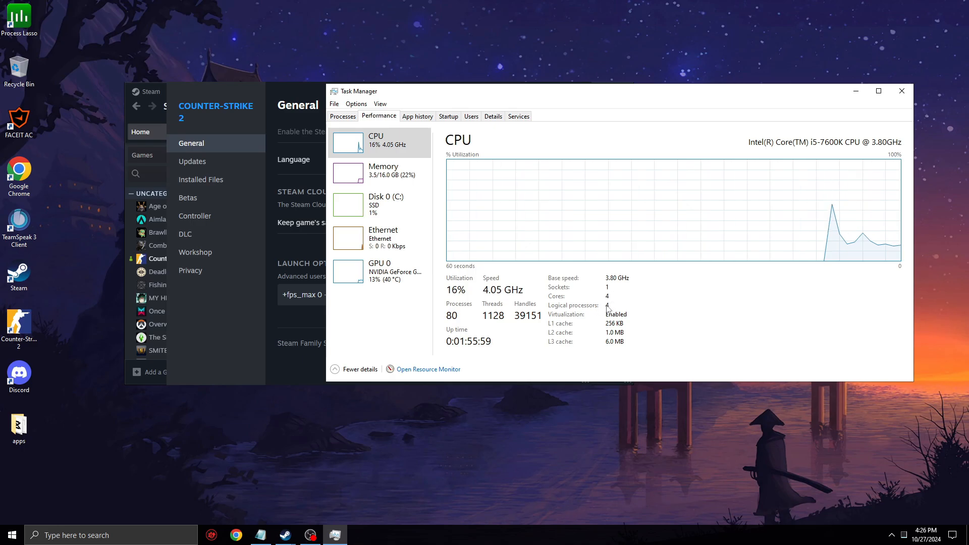
Step: Close Task Manager after checking the CPU's four cores
click(902, 91)
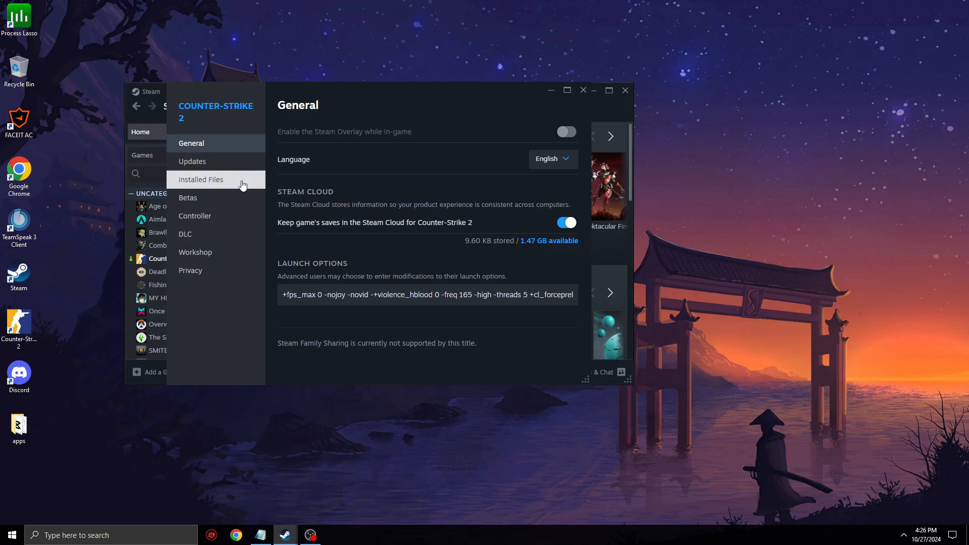
Step: Set Counter-Strike 2's controller override to Disable Steam Input
click(195, 217)
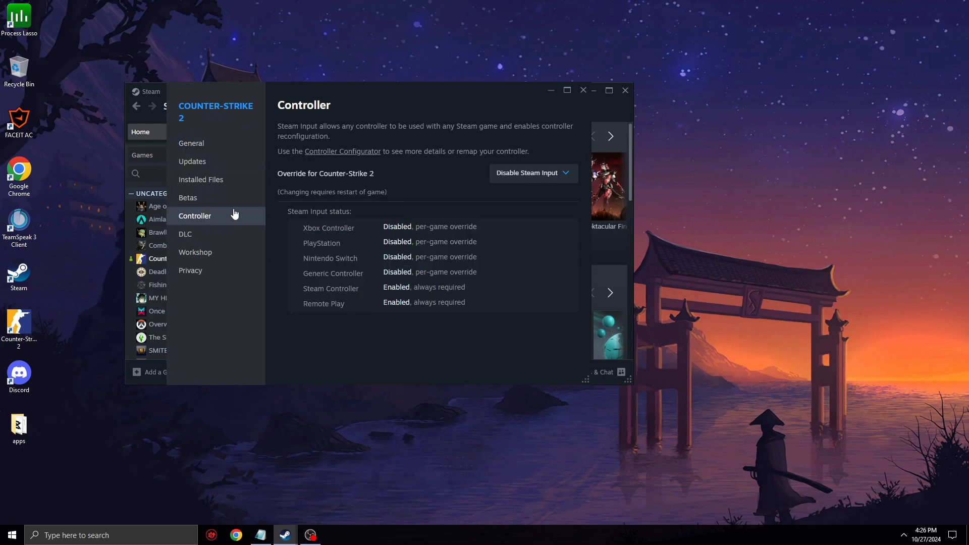
click(534, 174)
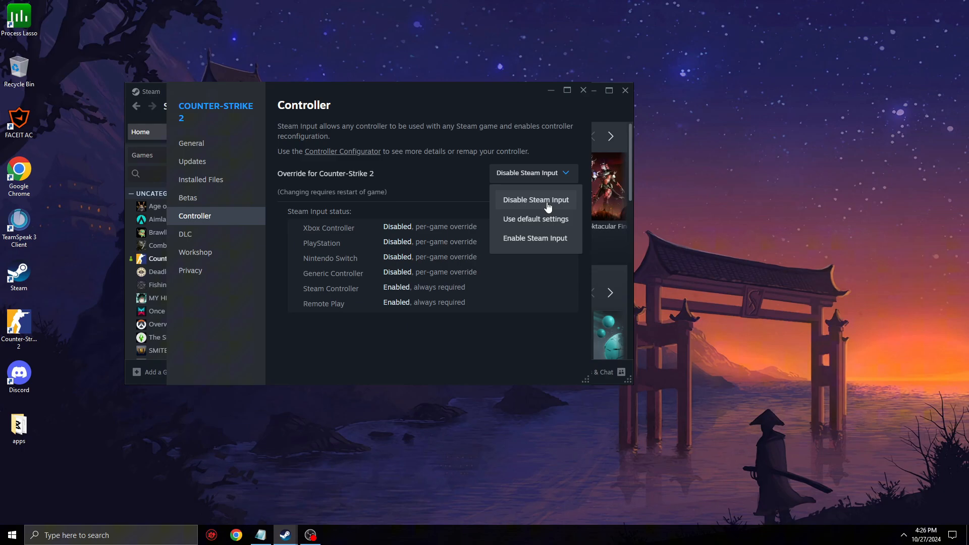
click(536, 200)
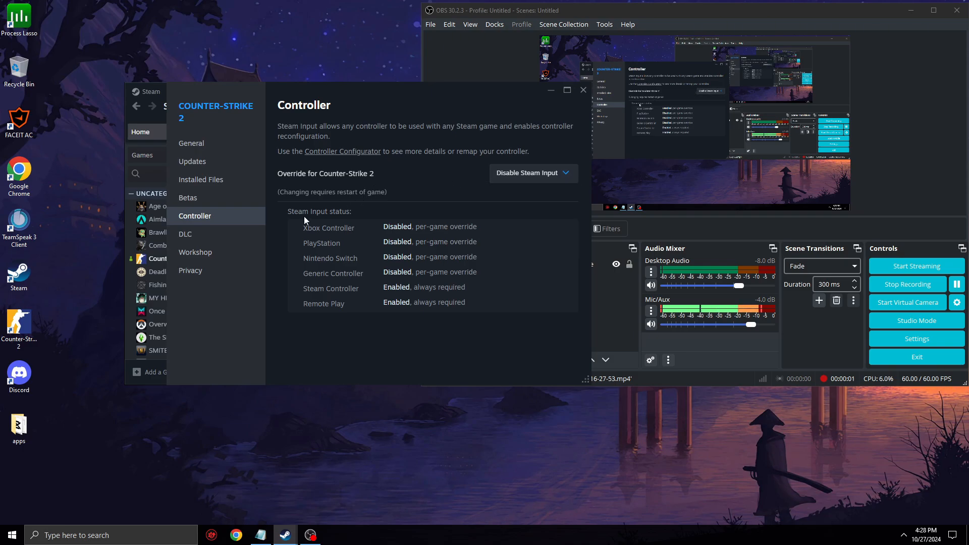
Step: Show the Workshop page listing three subscribed aim-training maps
click(195, 253)
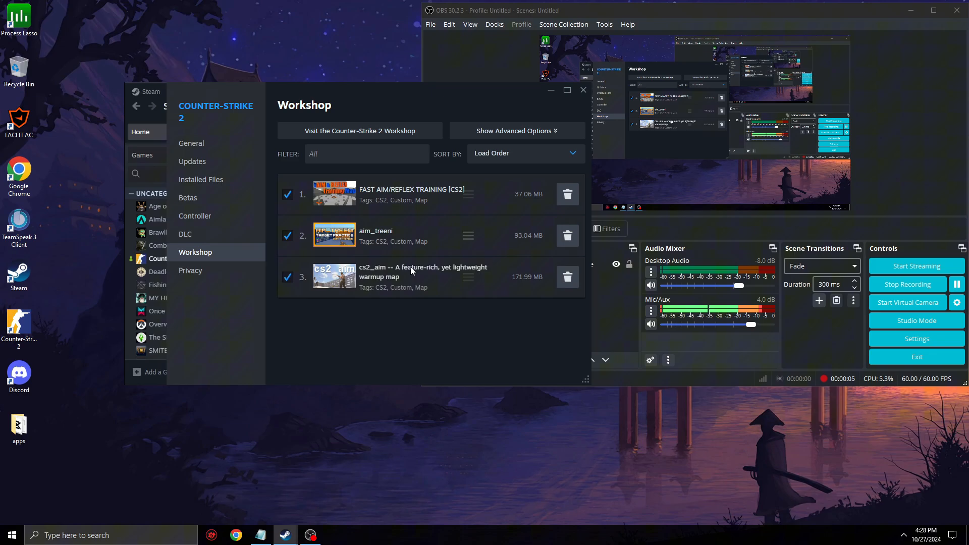
mouse_move(447, 293)
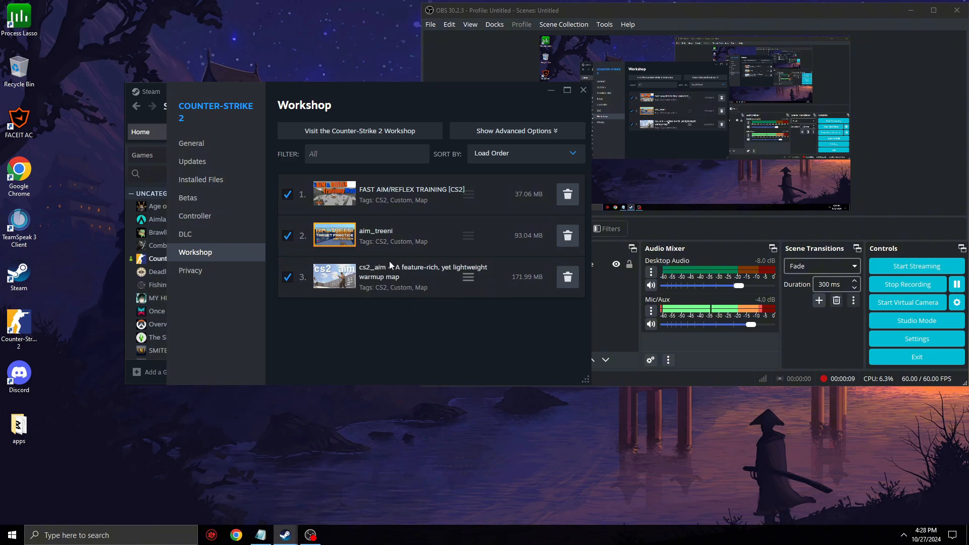
mouse_move(425, 339)
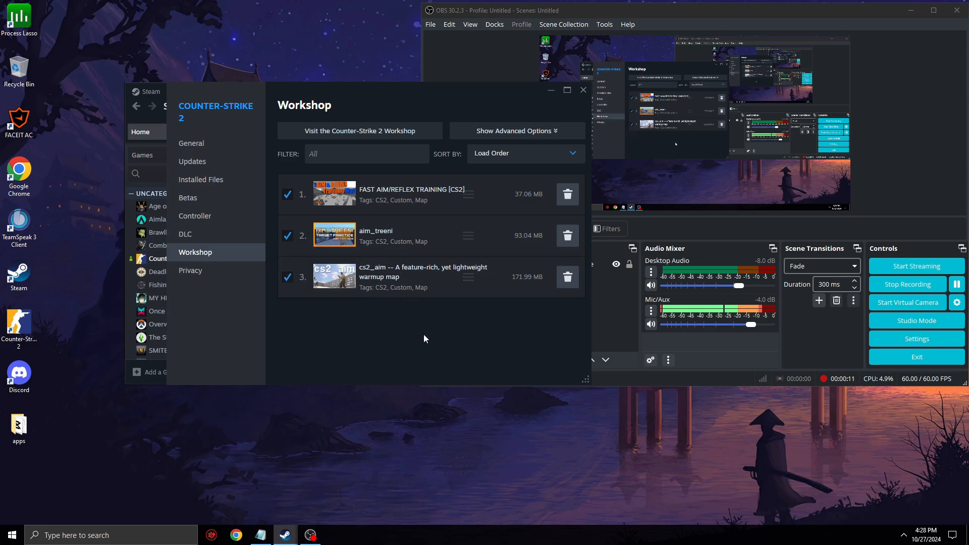
mouse_move(411, 173)
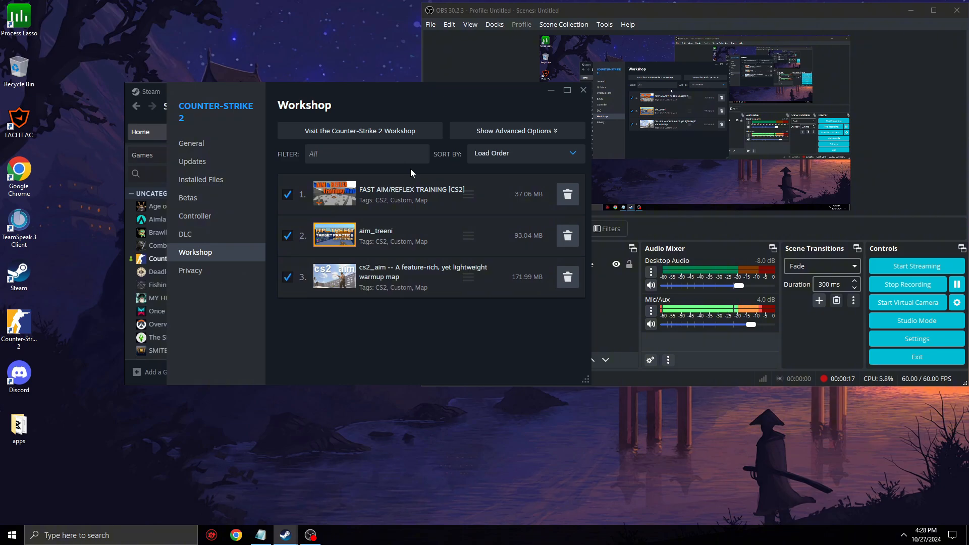
mouse_move(450, 316)
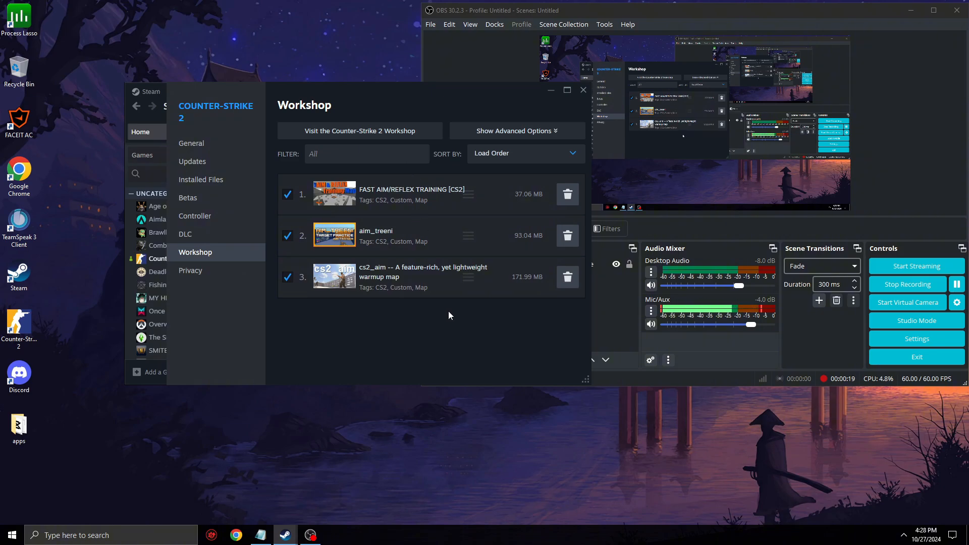
mouse_move(347, 349)
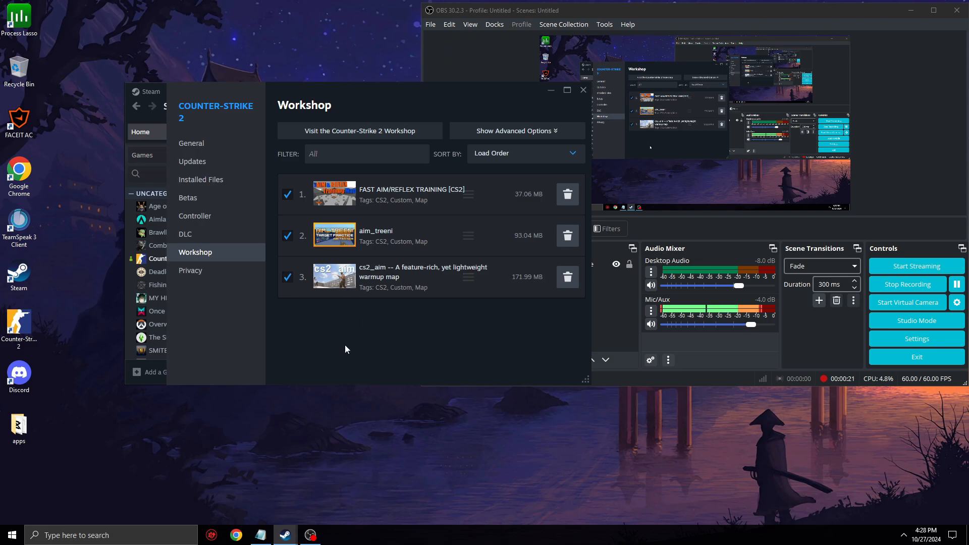
mouse_move(420, 210)
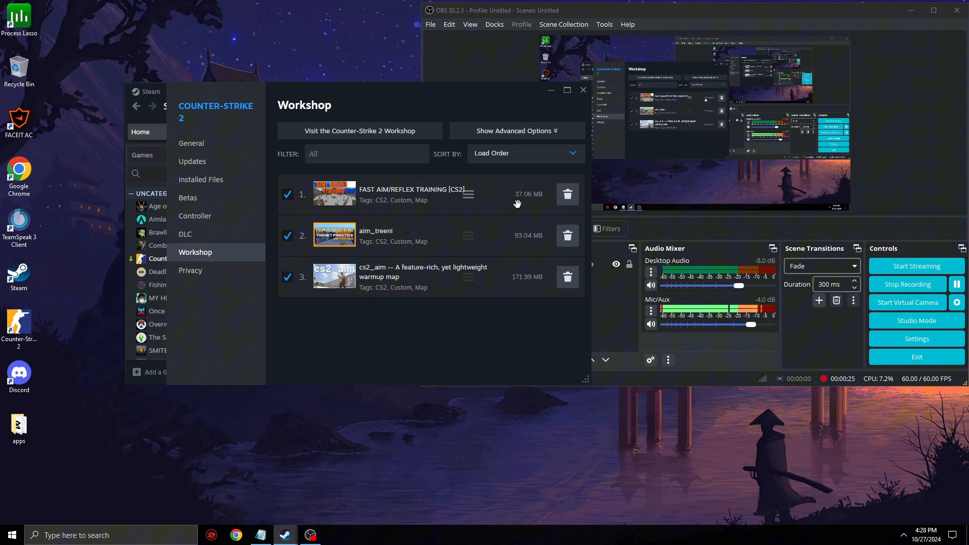
mouse_move(331, 248)
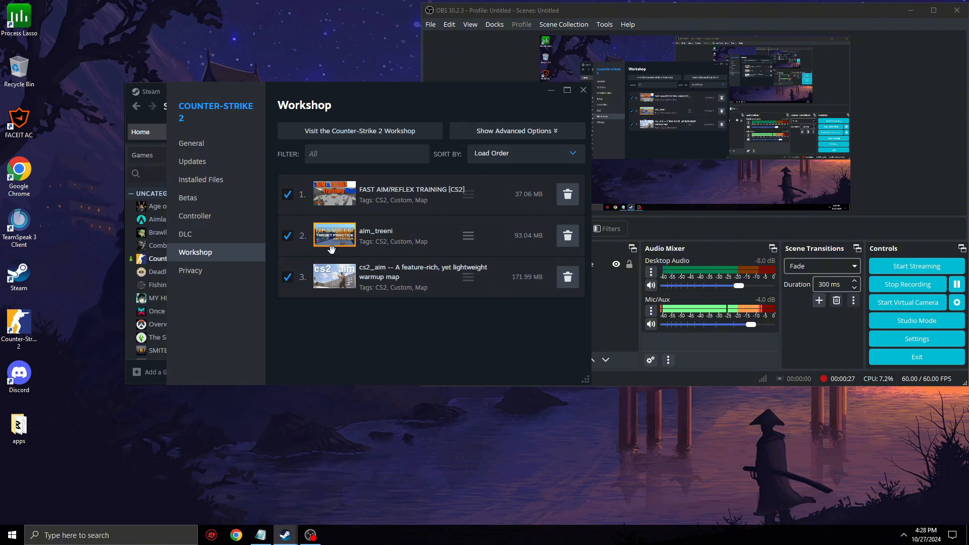
mouse_move(400, 327)
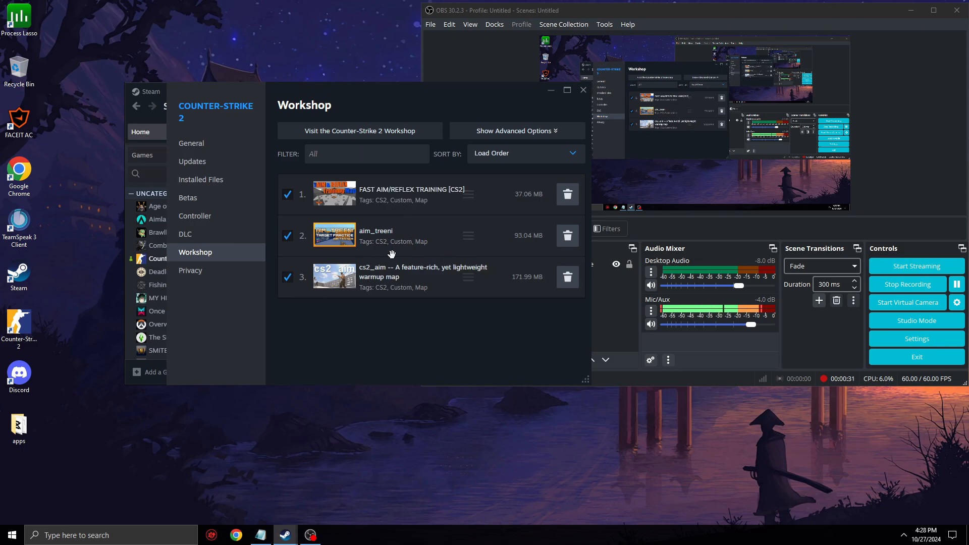
mouse_move(322, 212)
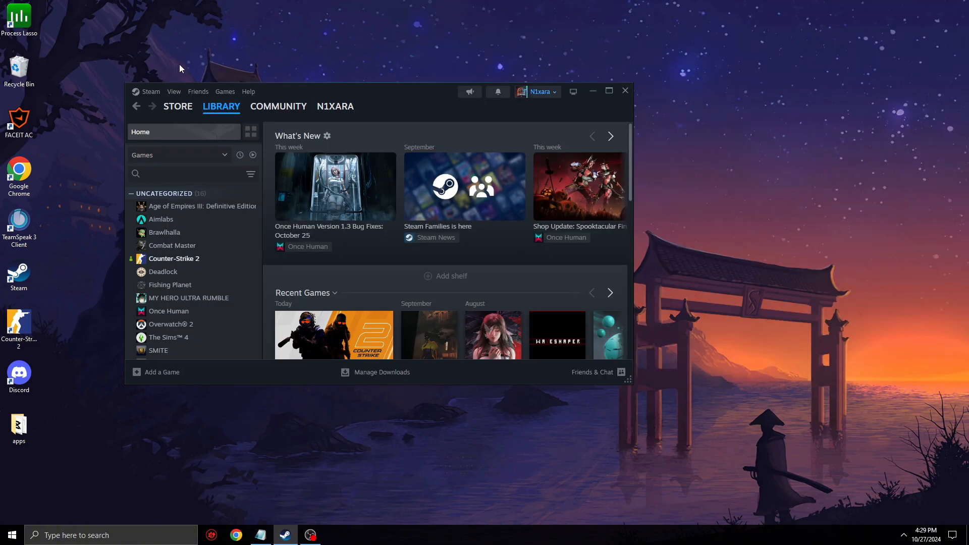
mouse_move(148, 97)
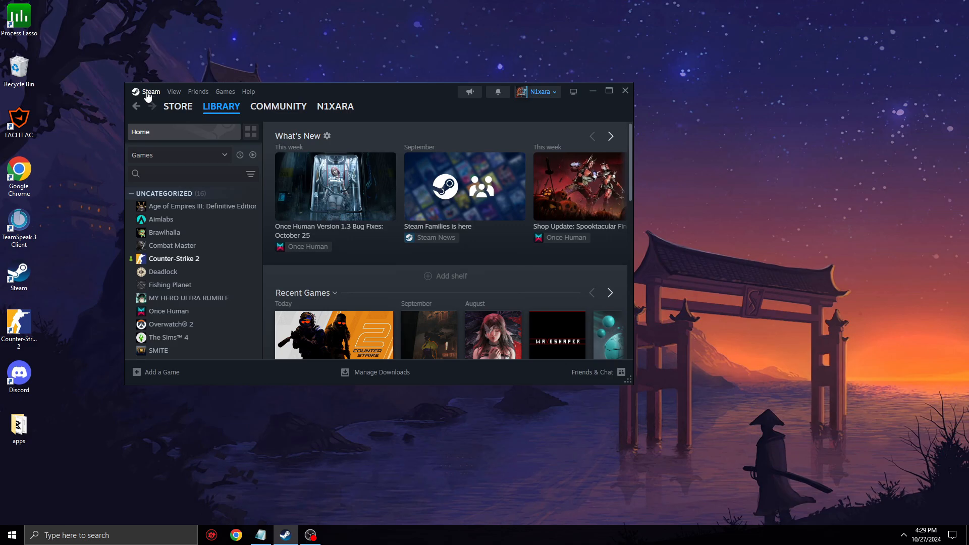
Step: Bring up Steam Settings on the Friends & Chat page
click(150, 92)
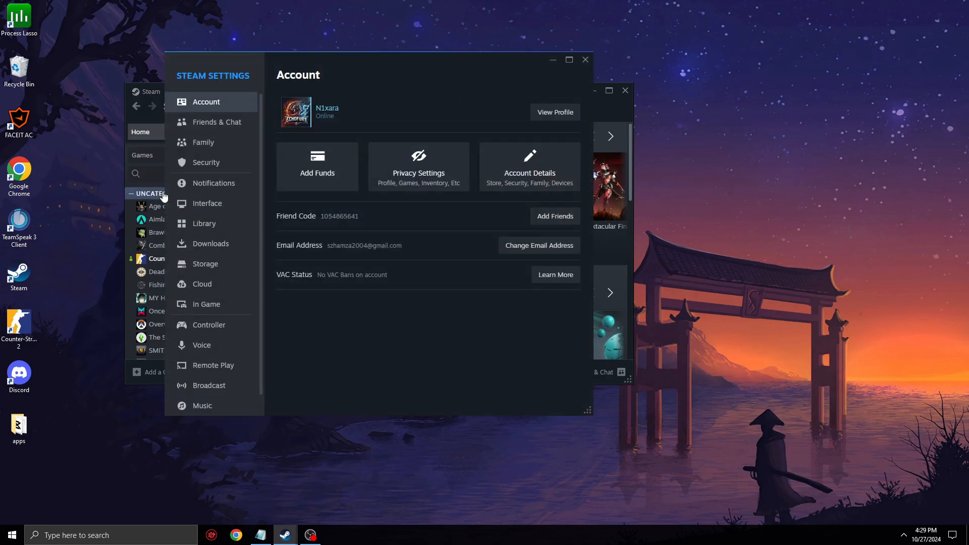
click(217, 122)
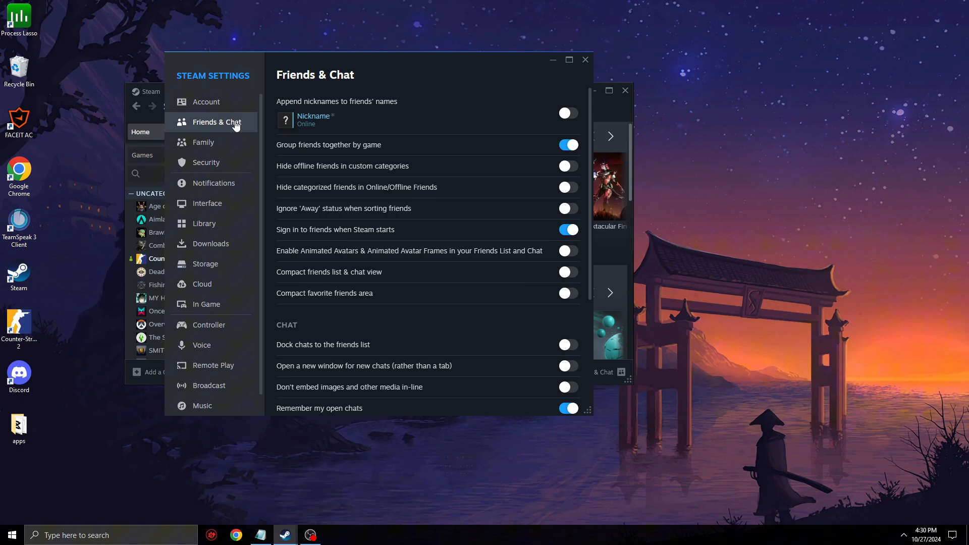
mouse_move(392, 181)
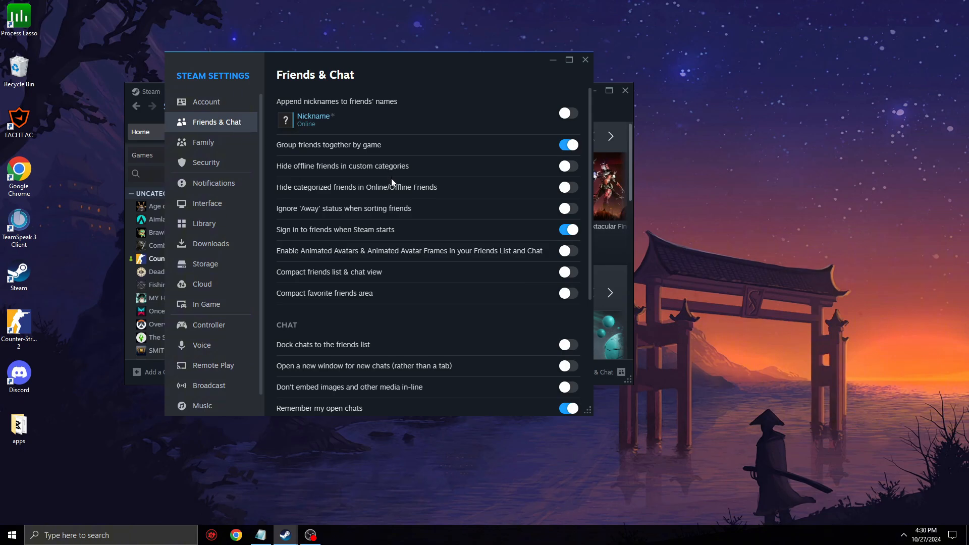
mouse_move(383, 258)
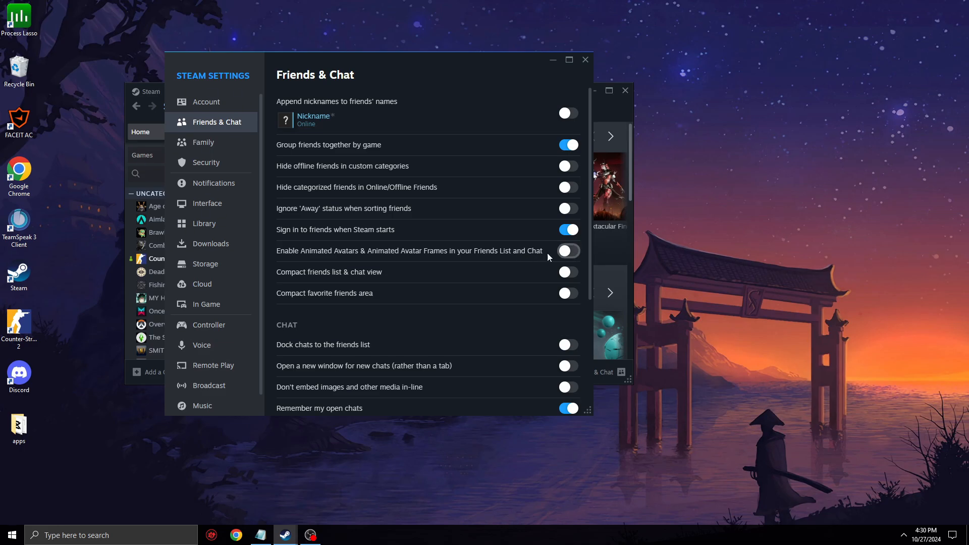
mouse_move(582, 250)
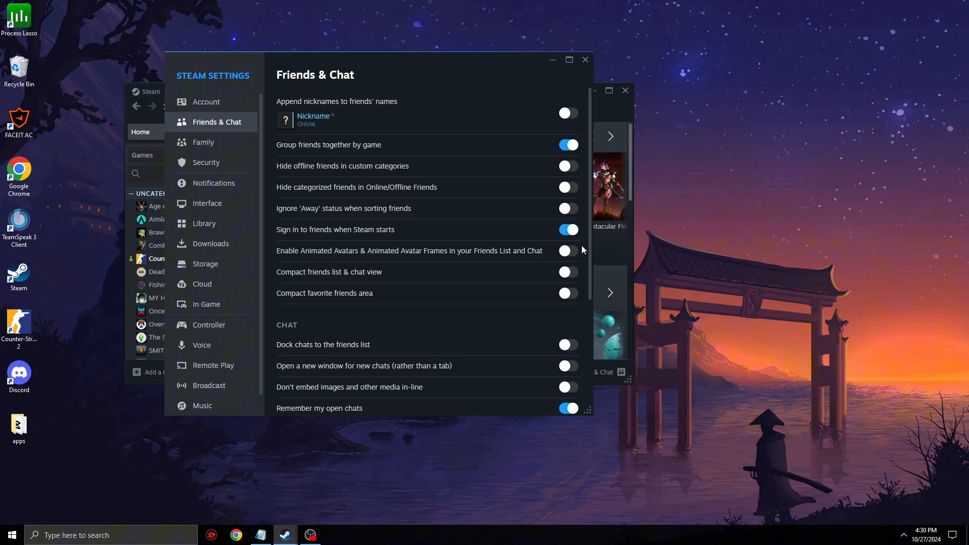
mouse_move(550, 255)
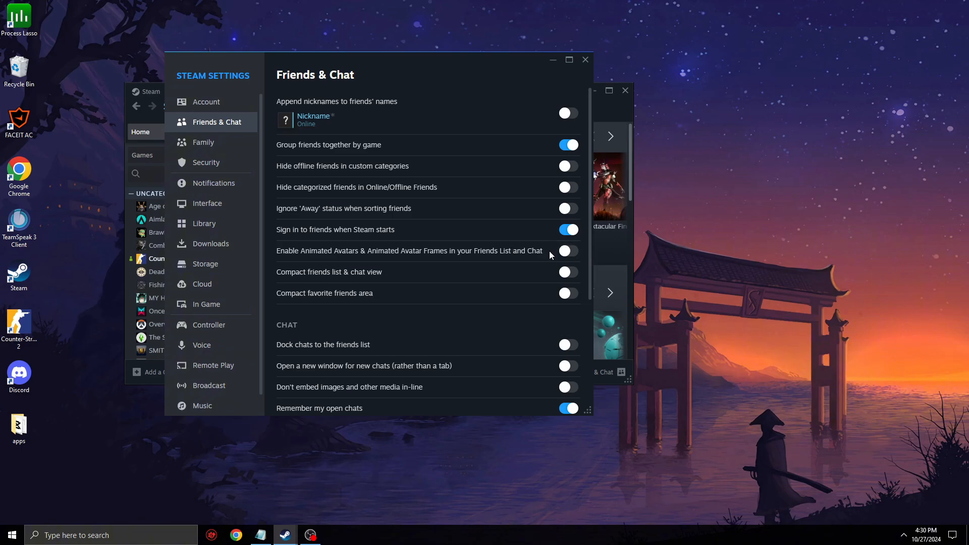
mouse_move(346, 232)
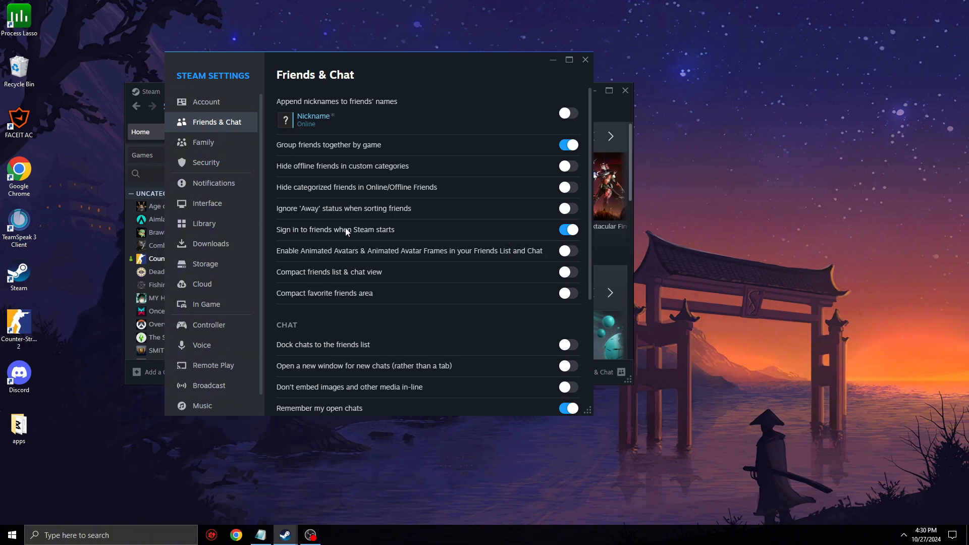
Step: Review the Interface page's startup, smooth scrolling and GPU web rendering toggles
click(207, 203)
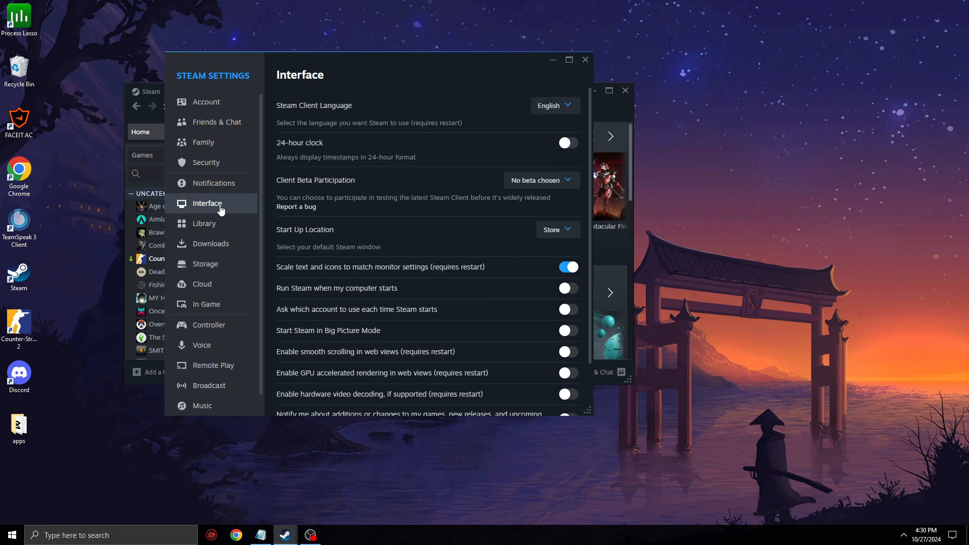
scroll(down, 3)
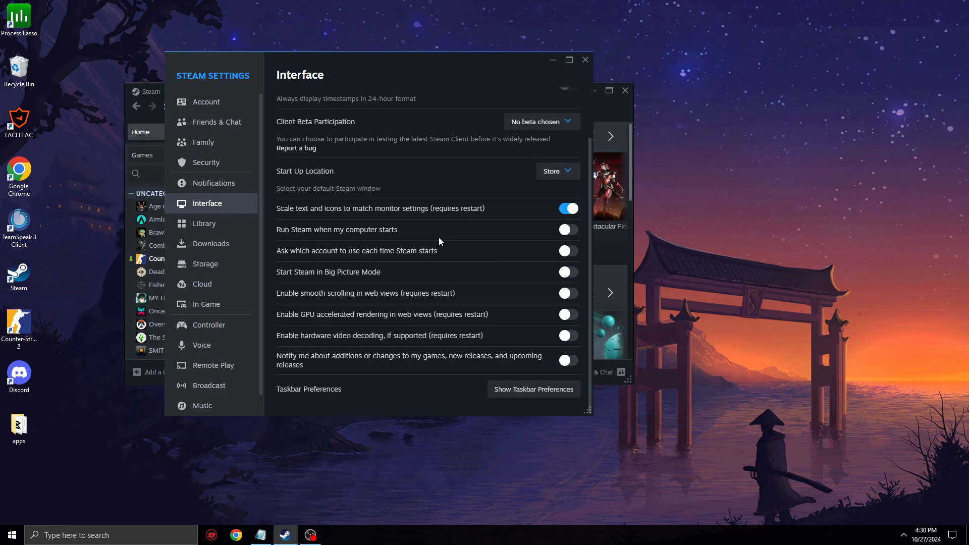
mouse_move(477, 253)
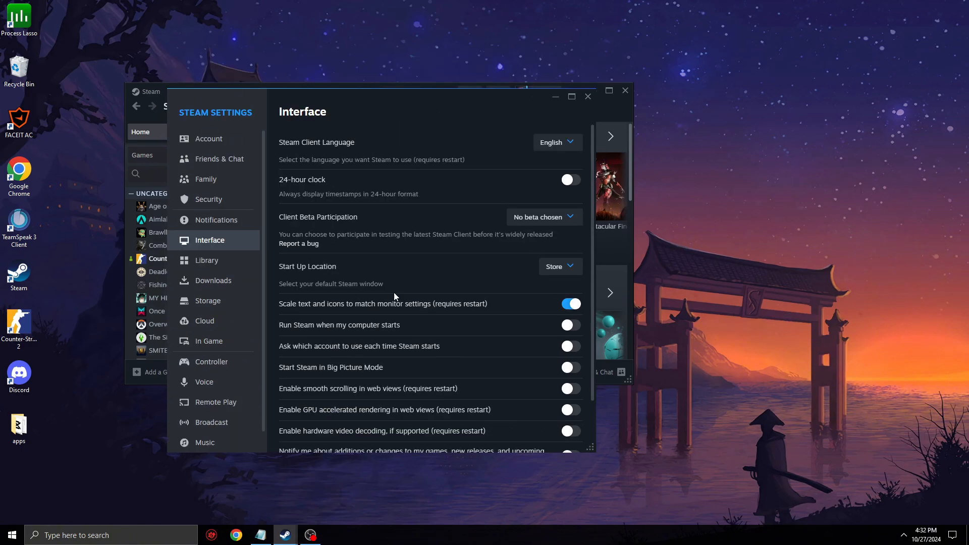
mouse_move(226, 261)
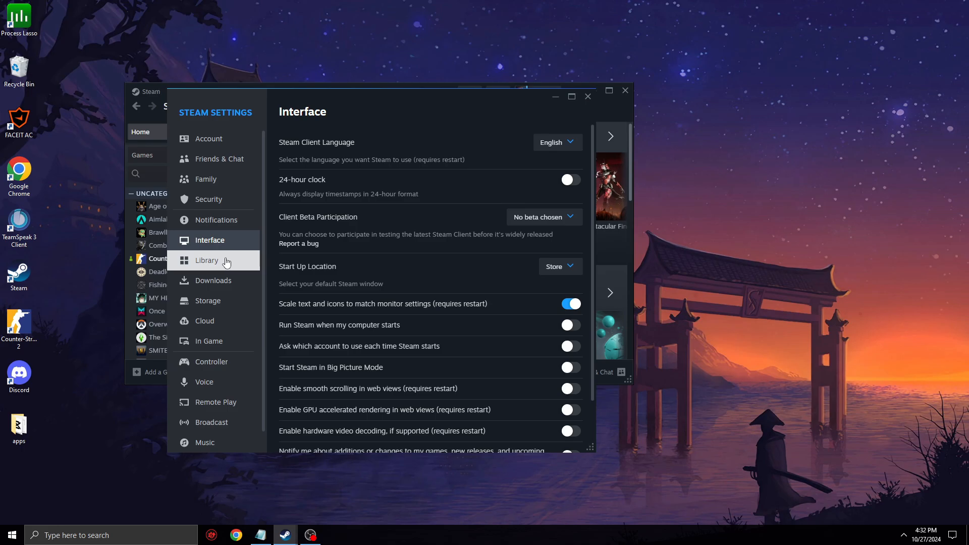
Step: Show Library settings with Low Bandwidth, Low Performance and Disable Community Content on
click(206, 260)
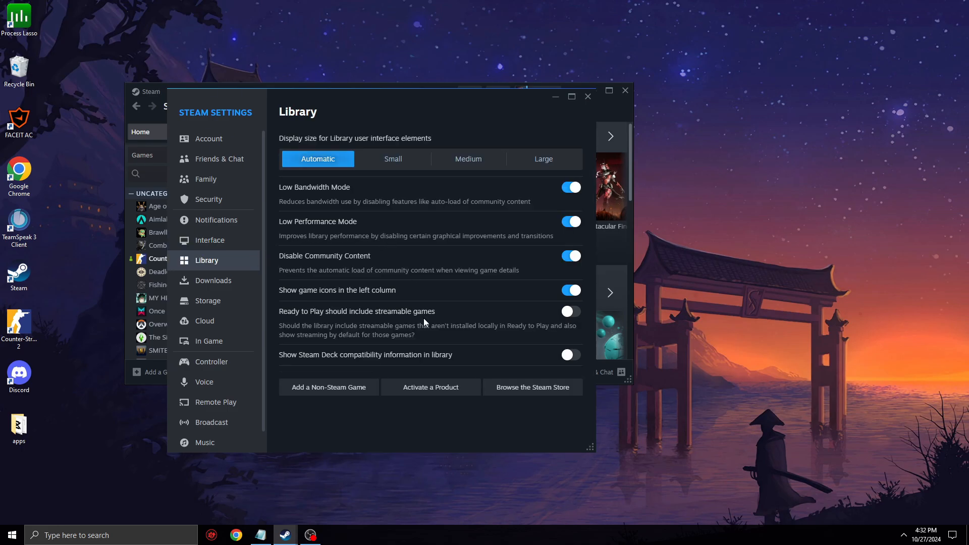
mouse_move(409, 210)
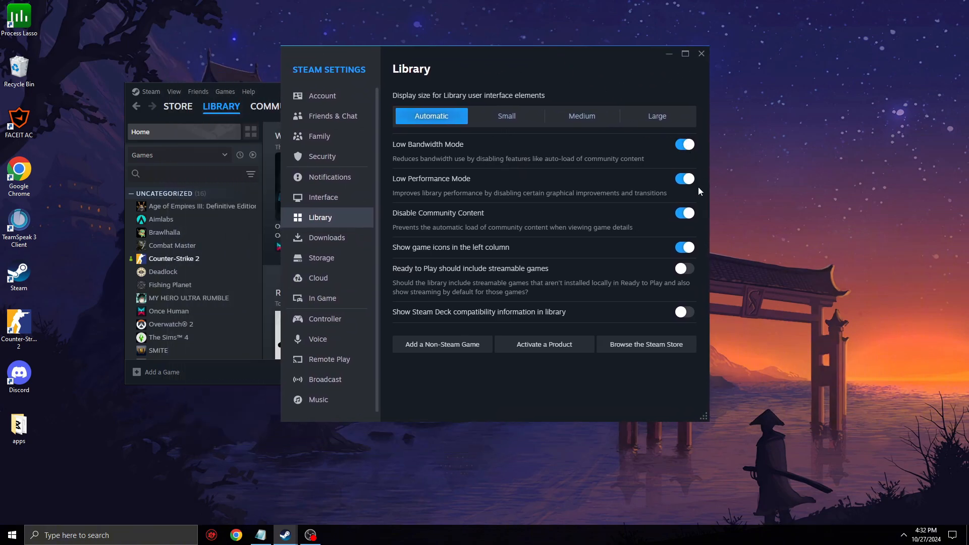
mouse_move(696, 281)
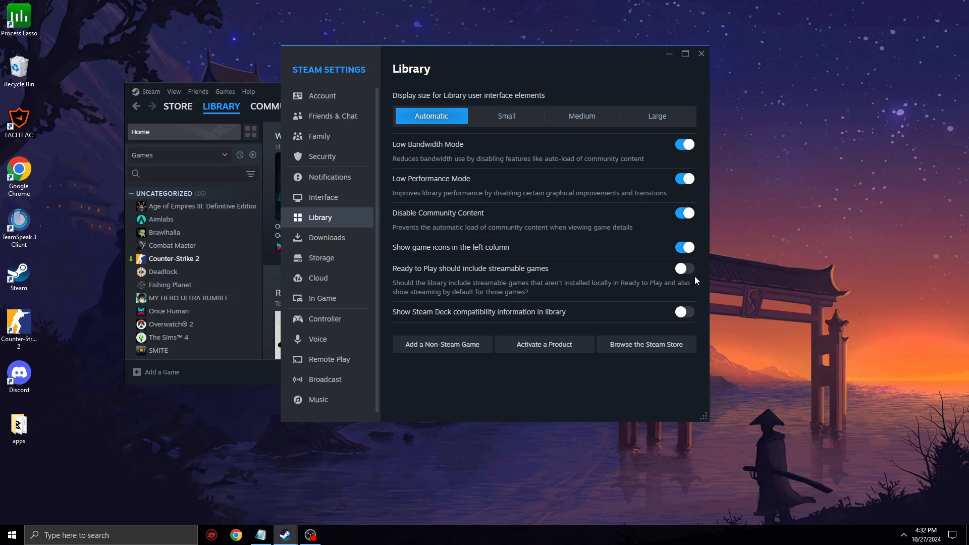
mouse_move(311, 255)
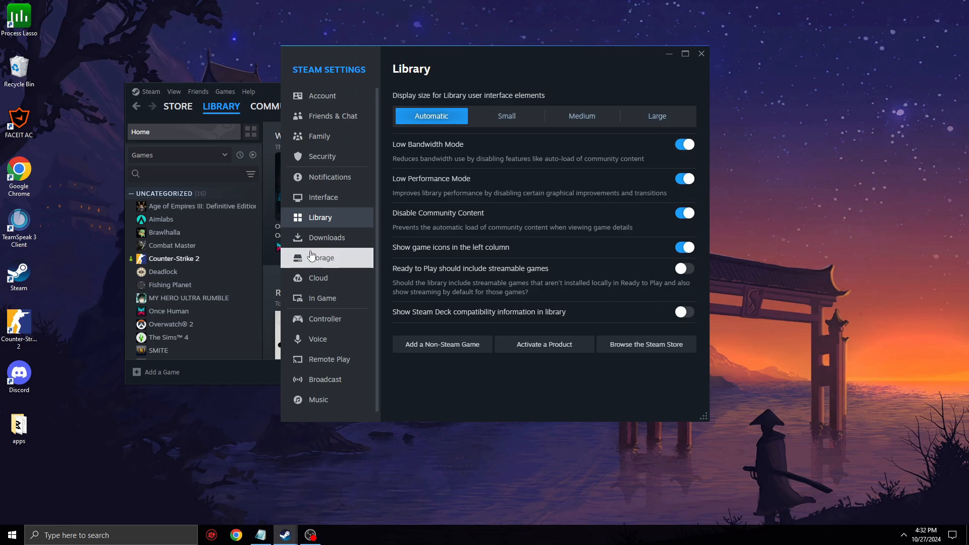
mouse_move(339, 291)
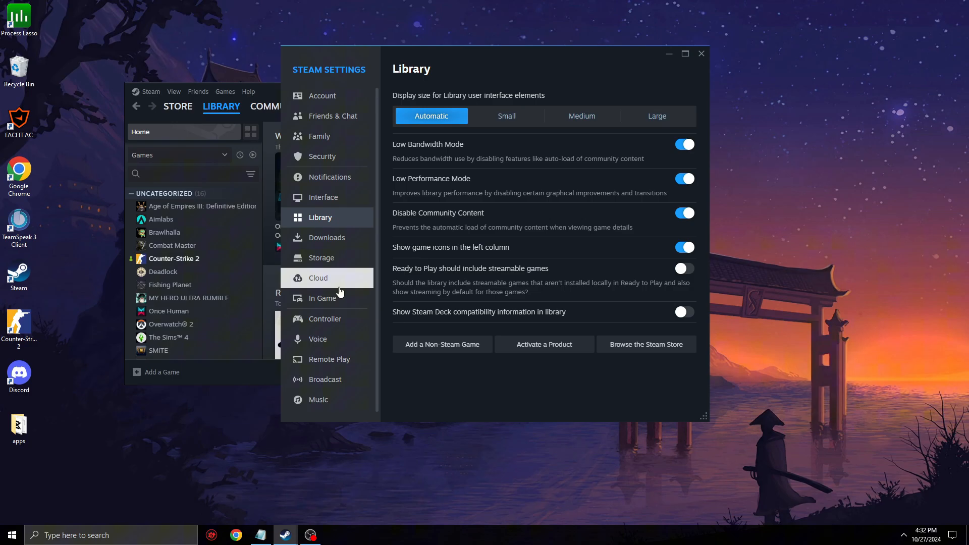
Step: Review the in-game overlay options, then show the Remote Play page with Remote Play off
click(323, 298)
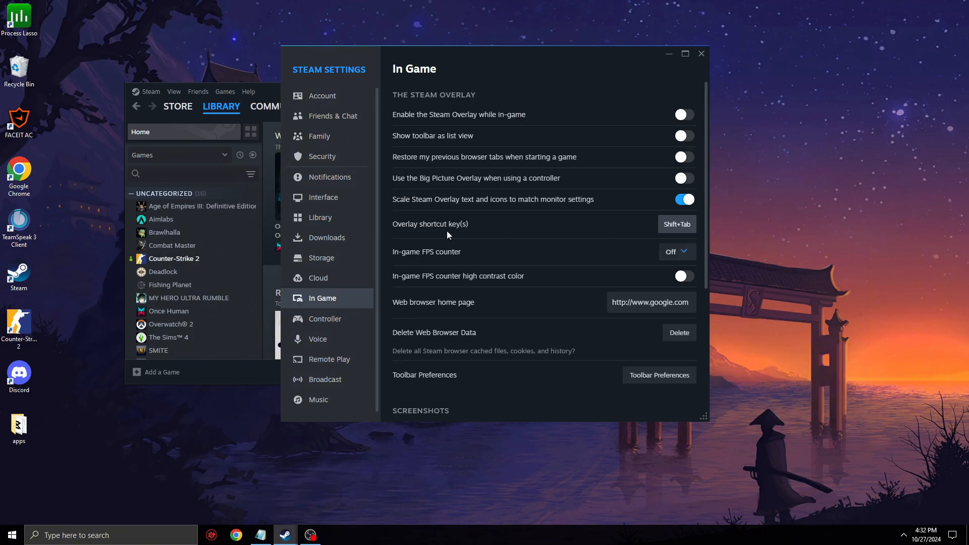
mouse_move(565, 172)
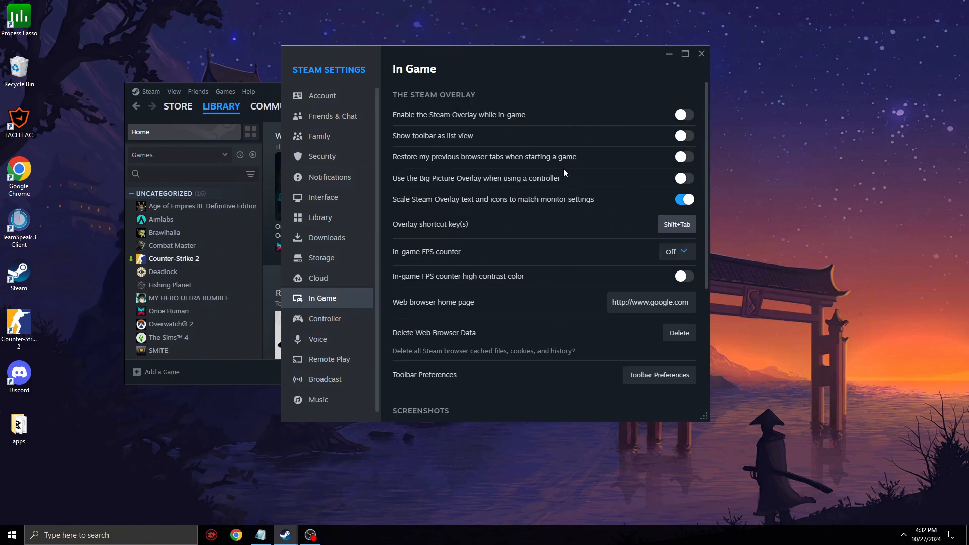
mouse_move(556, 161)
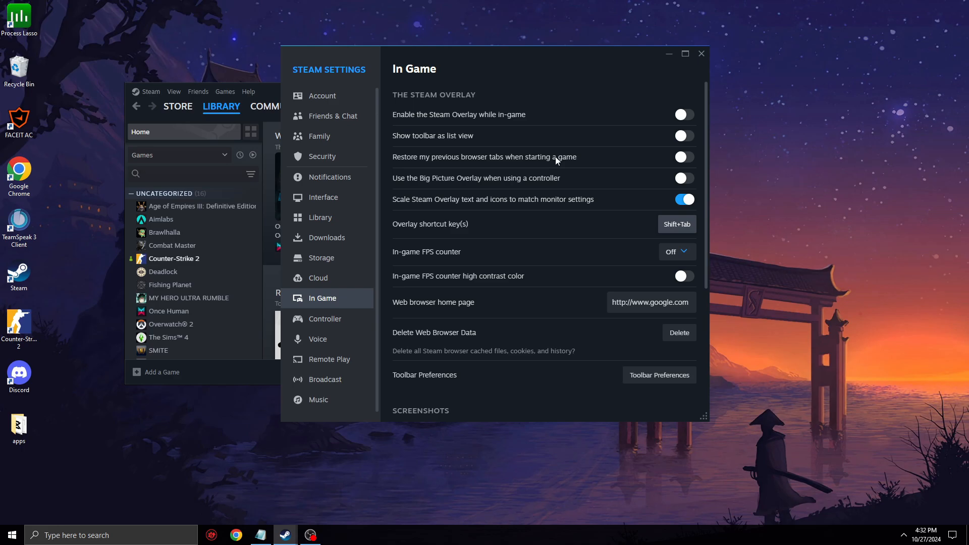
mouse_move(537, 175)
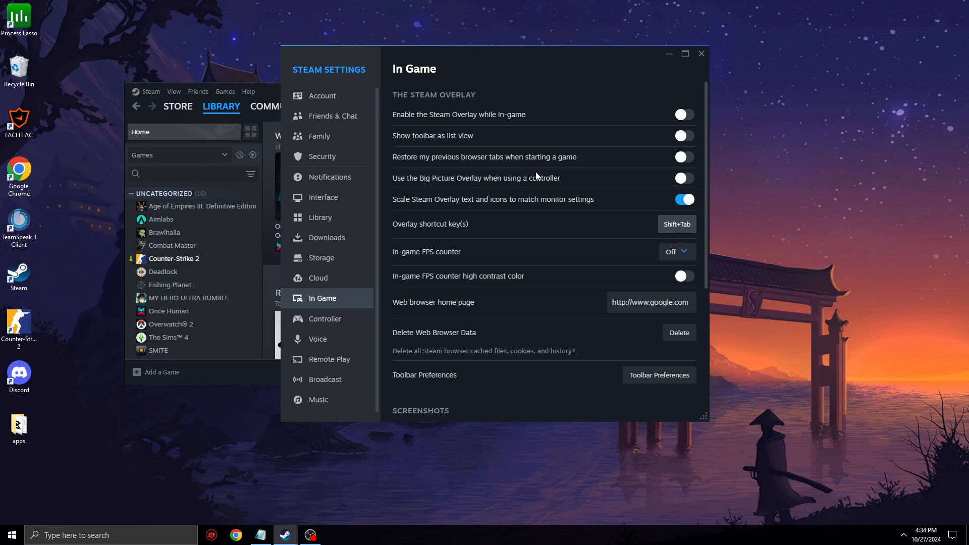
mouse_move(423, 112)
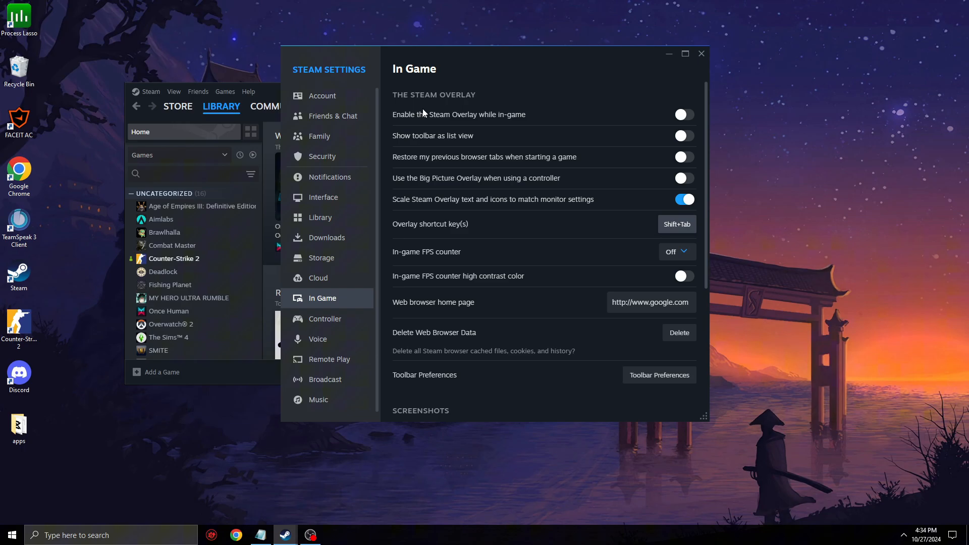
mouse_move(543, 123)
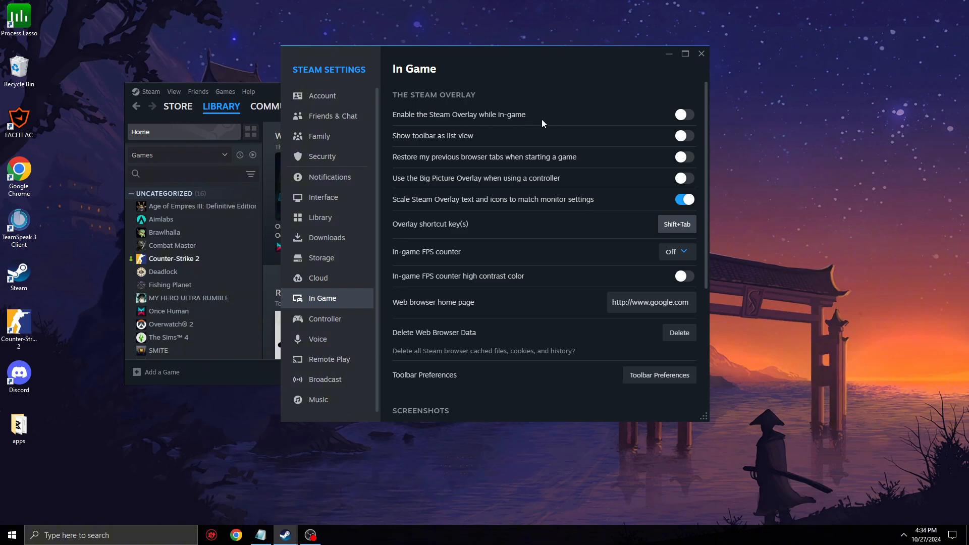
mouse_move(522, 116)
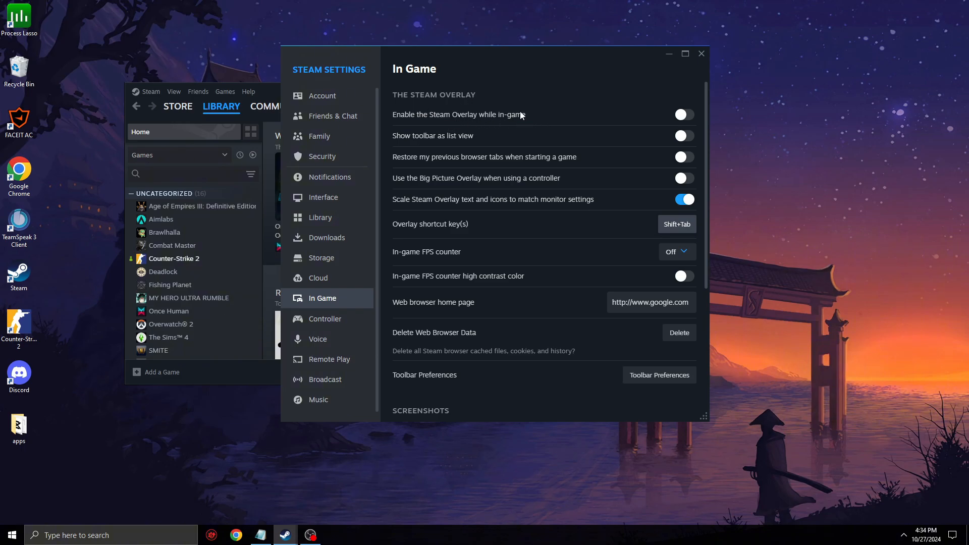
mouse_move(491, 111)
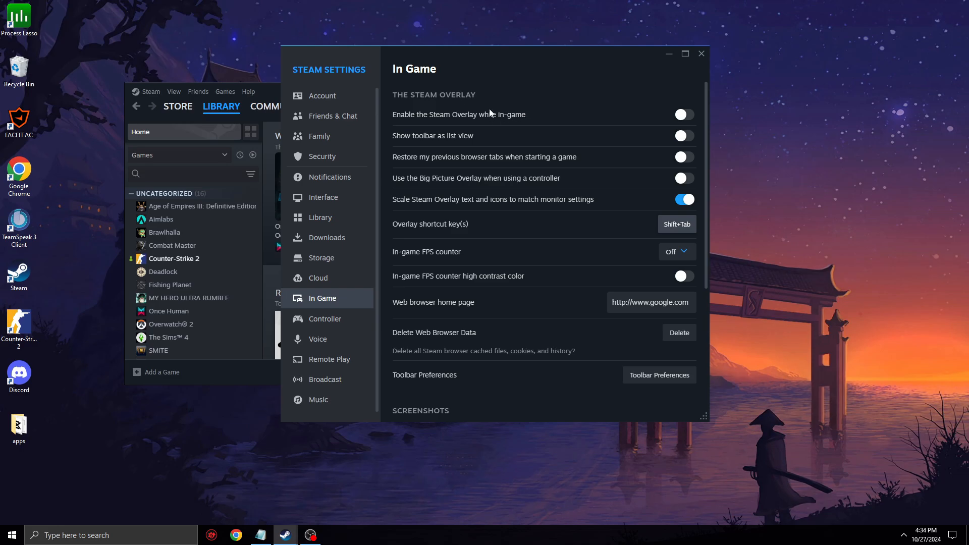
mouse_move(536, 100)
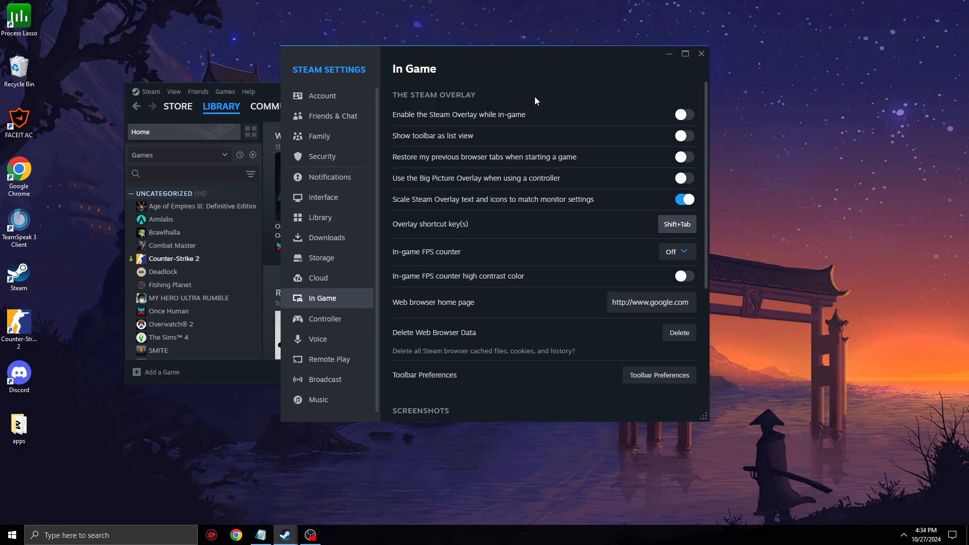
mouse_move(556, 124)
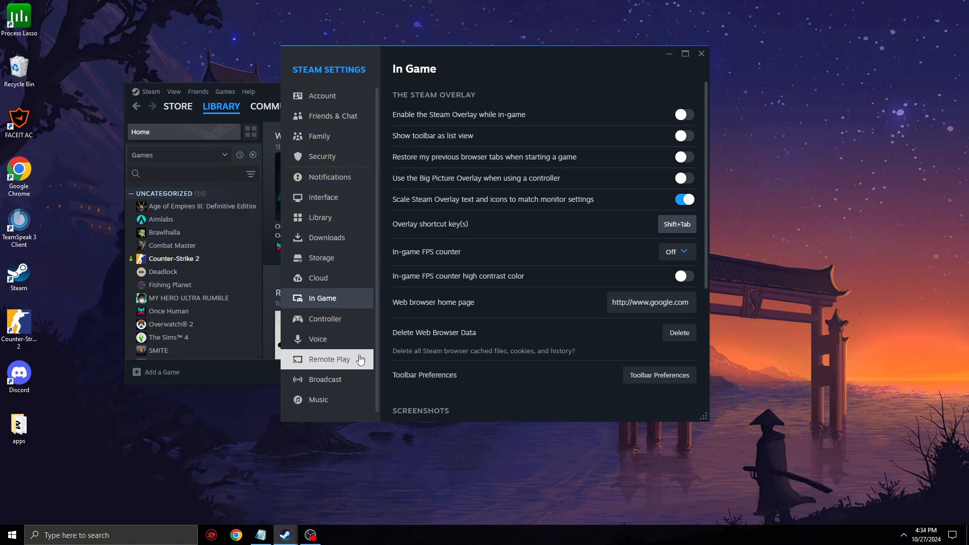
click(329, 359)
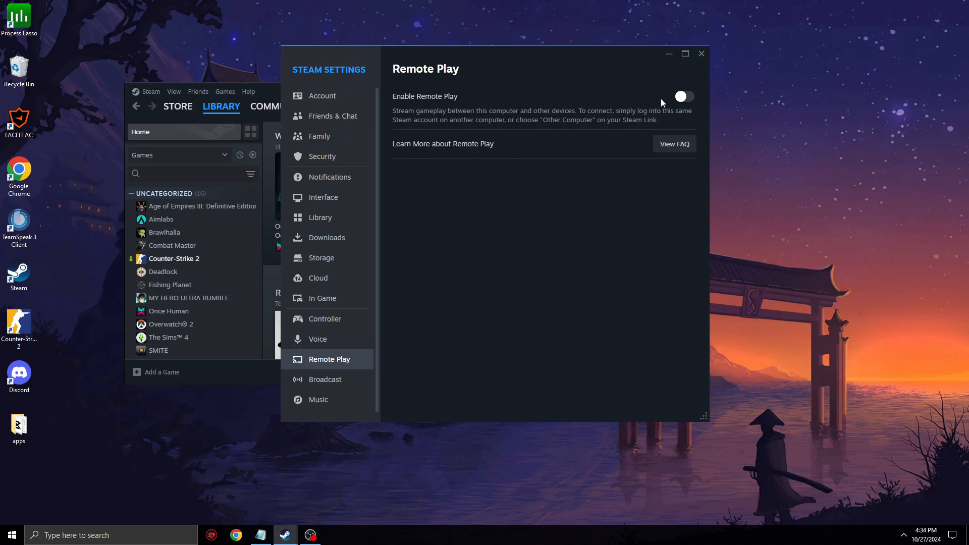
mouse_move(540, 115)
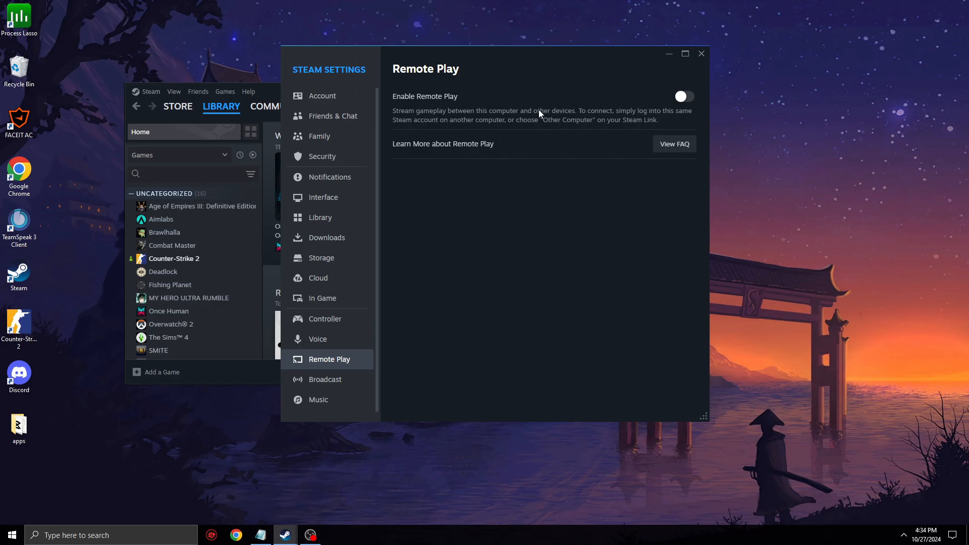
mouse_move(333, 383)
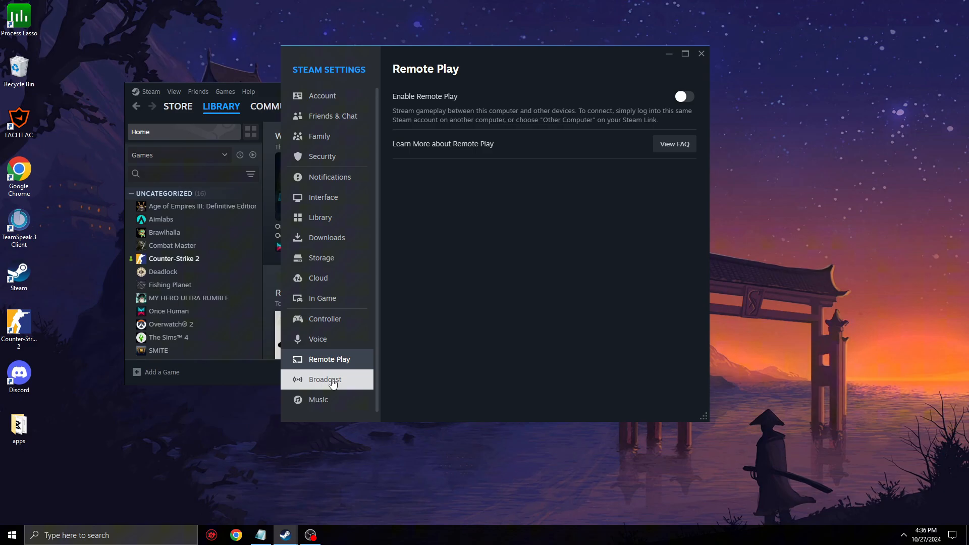
Step: Show Steam's Broadcast settings page
click(326, 379)
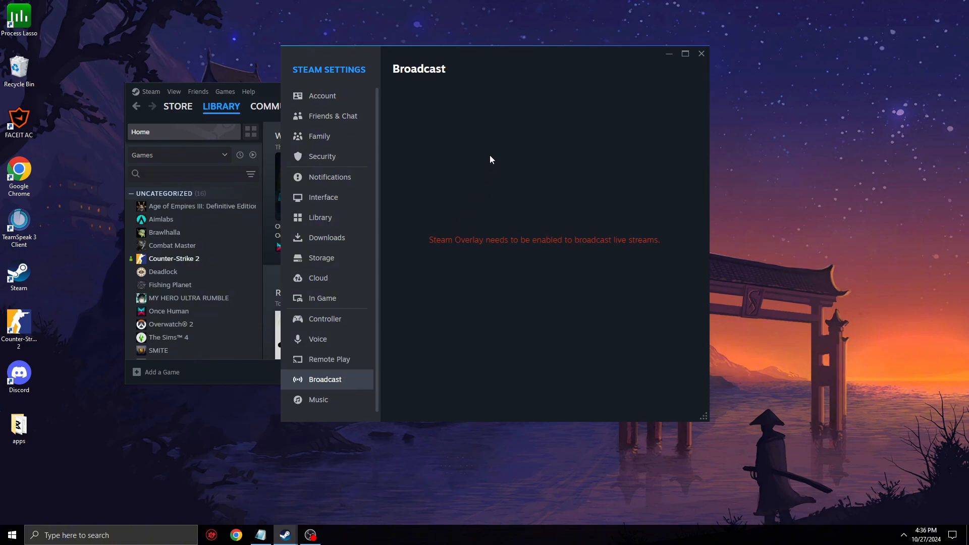
mouse_move(674, 113)
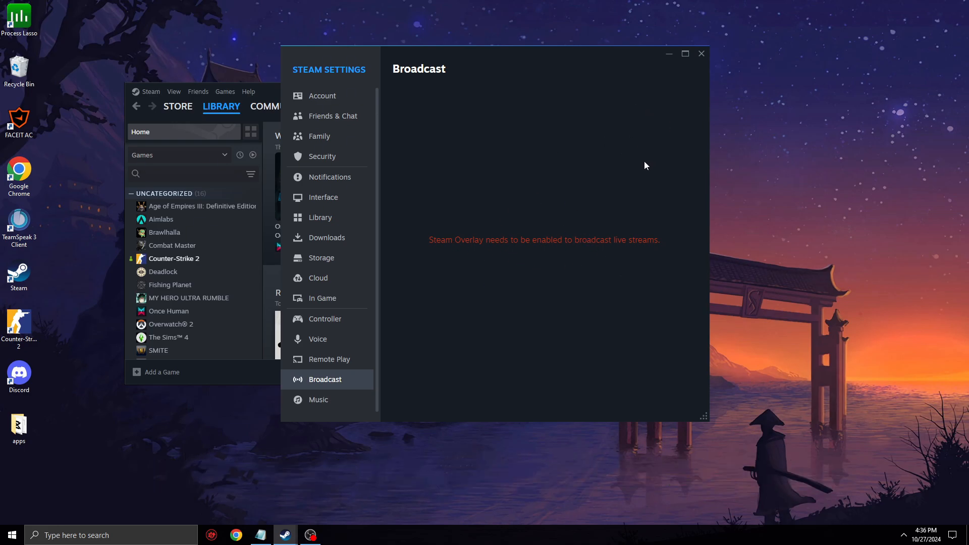
mouse_move(635, 108)
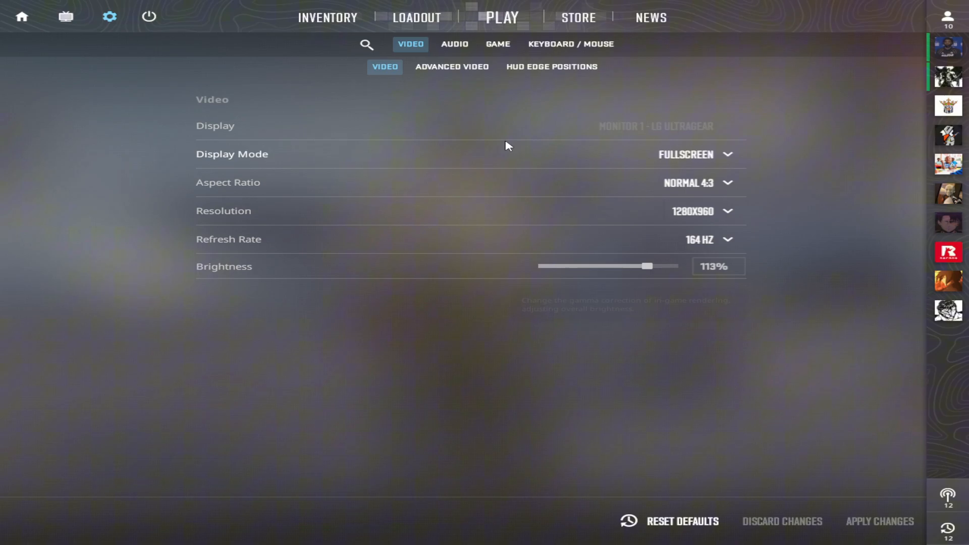
Step: View CS2's Advanced Video options: V-Sync and NVIDIA Reflex off, bilinear filtering
click(452, 67)
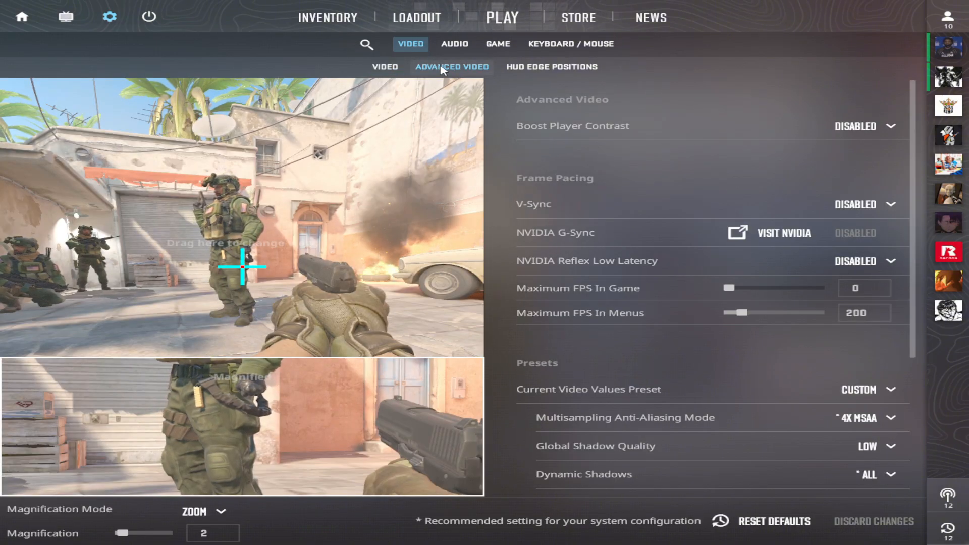
mouse_move(672, 154)
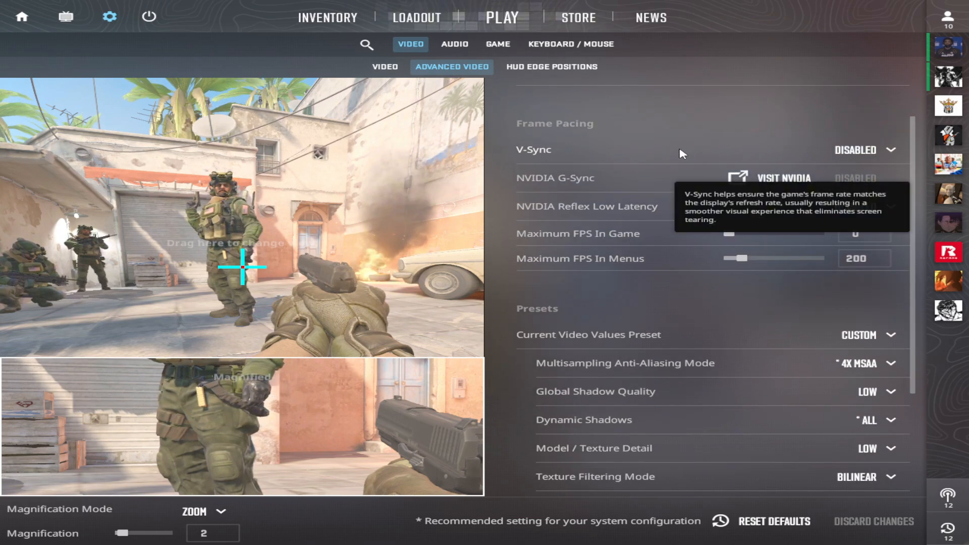
click(949, 14)
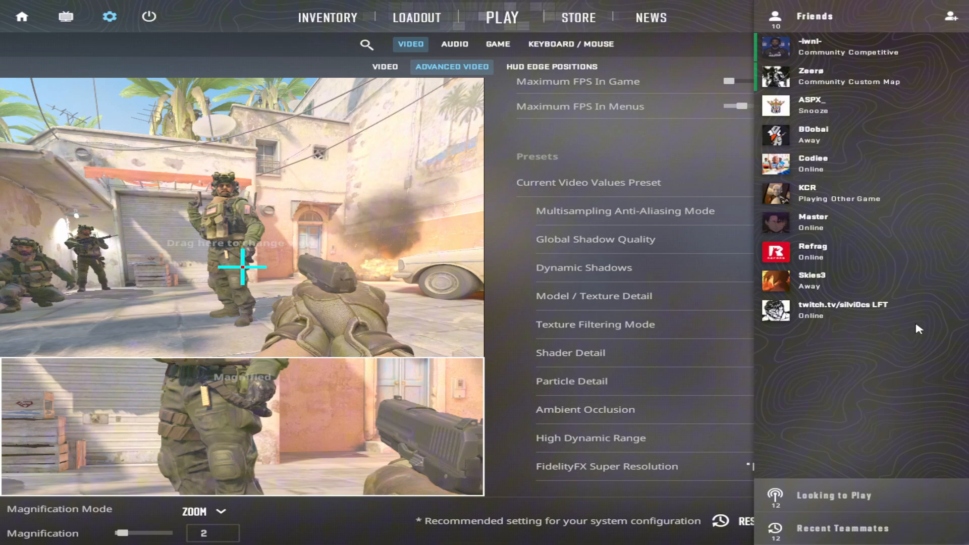
click(950, 14)
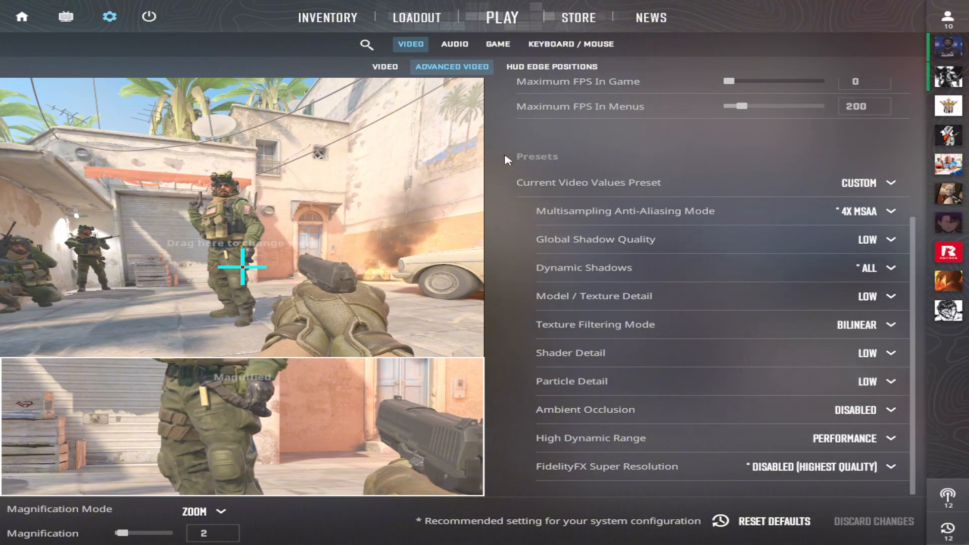
mouse_move(881, 248)
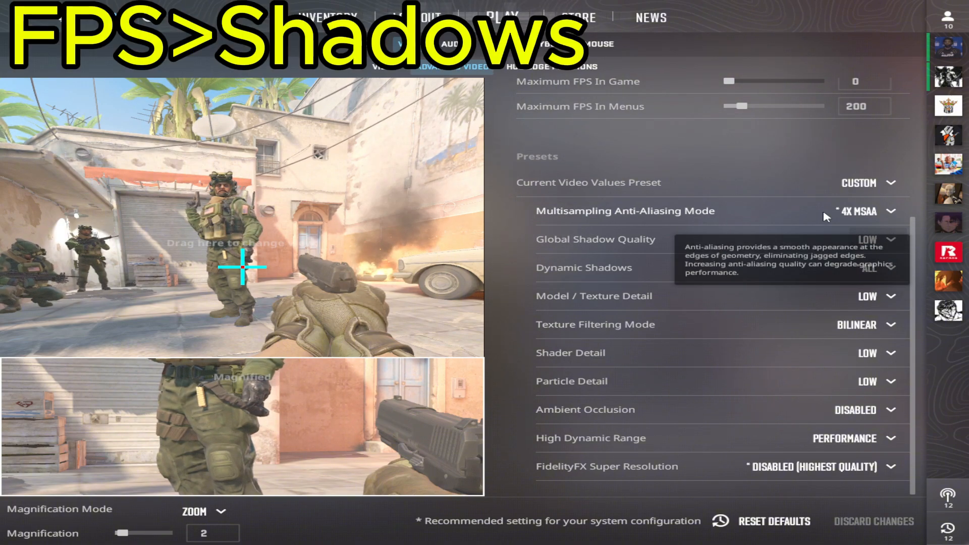
mouse_move(721, 231)
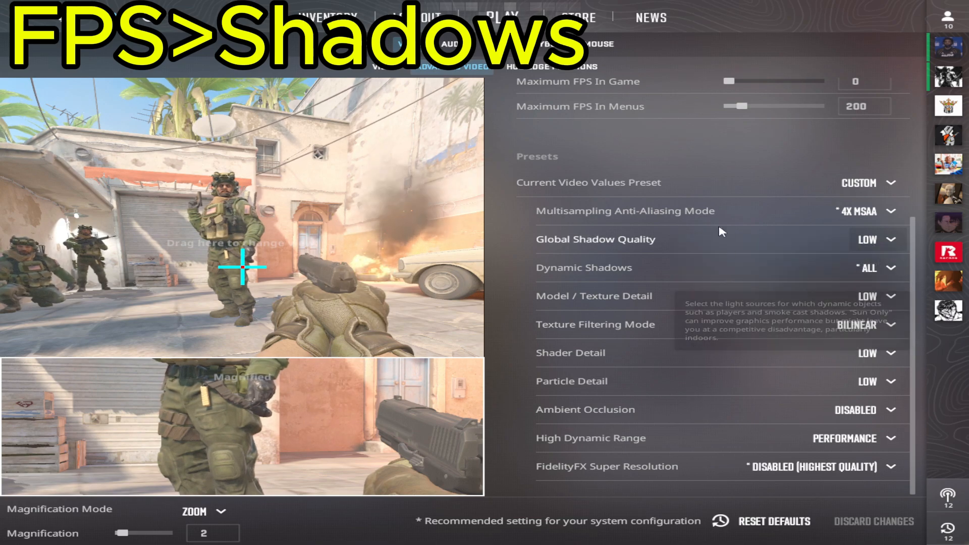
mouse_move(779, 258)
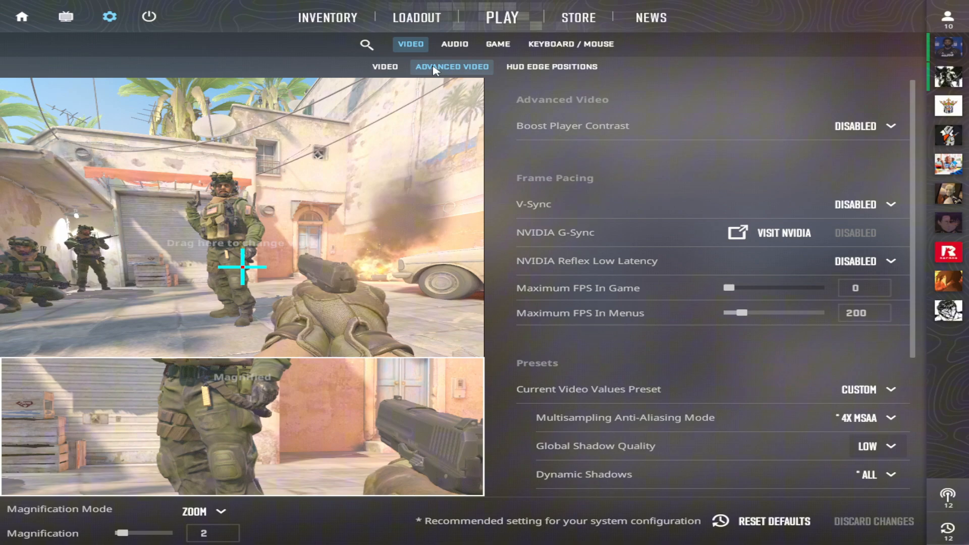
Step: Show Counter-Strike 2's Voice settings: push-to-talk, other players at 43%, own voice off
click(454, 45)
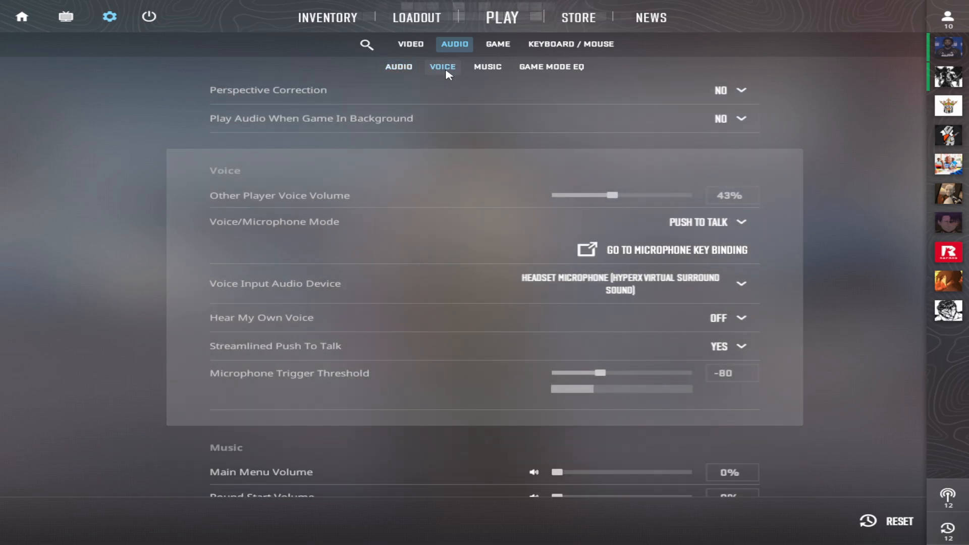
mouse_move(249, 352)
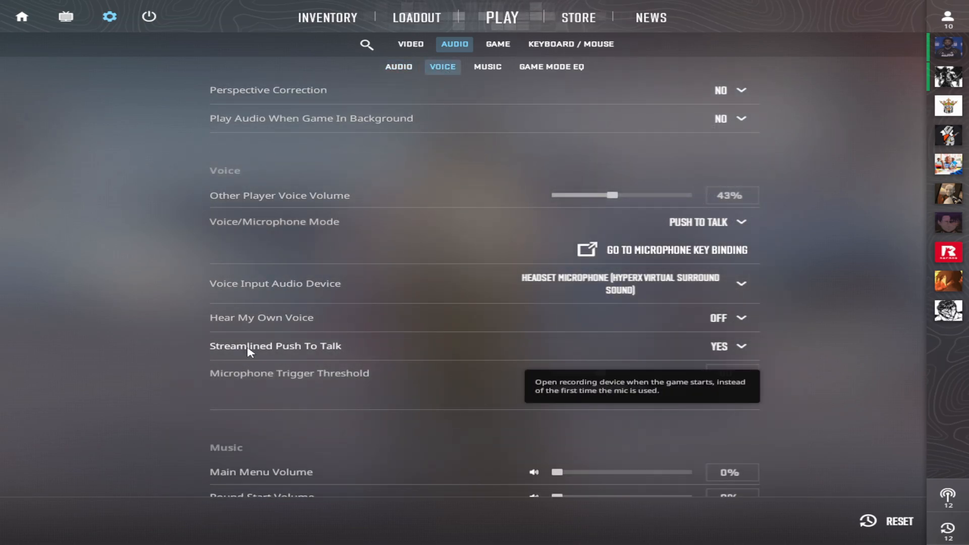
mouse_move(786, 353)
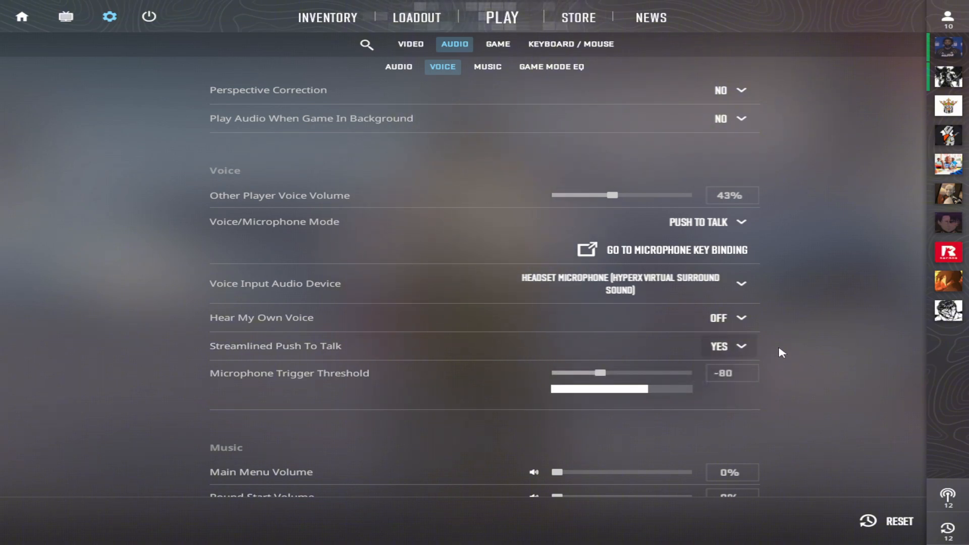
mouse_move(740, 360)
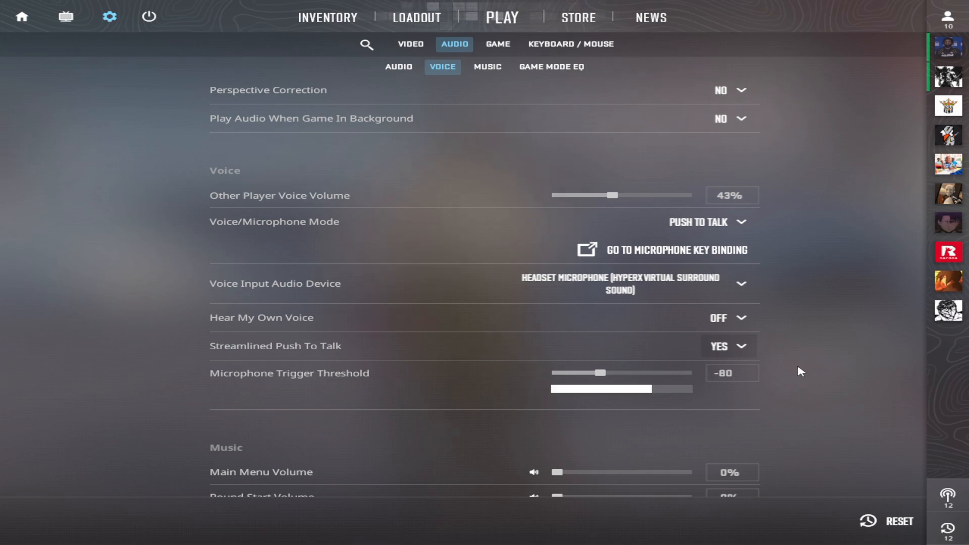
mouse_move(809, 377)
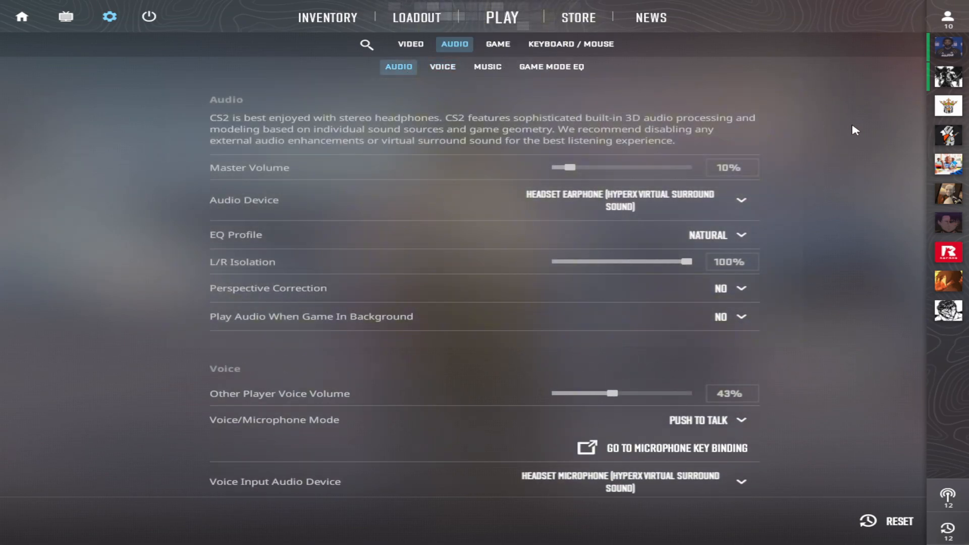
mouse_move(797, 161)
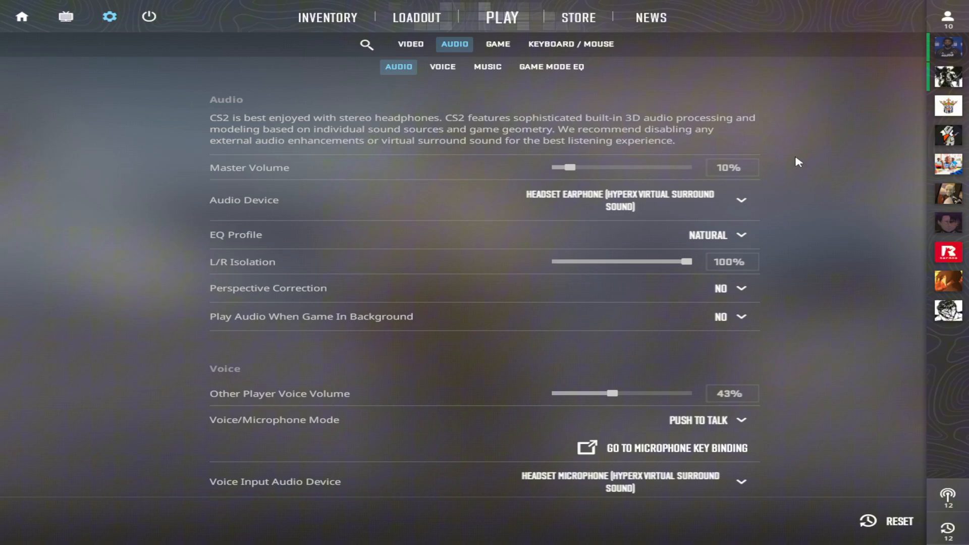
mouse_move(679, 328)
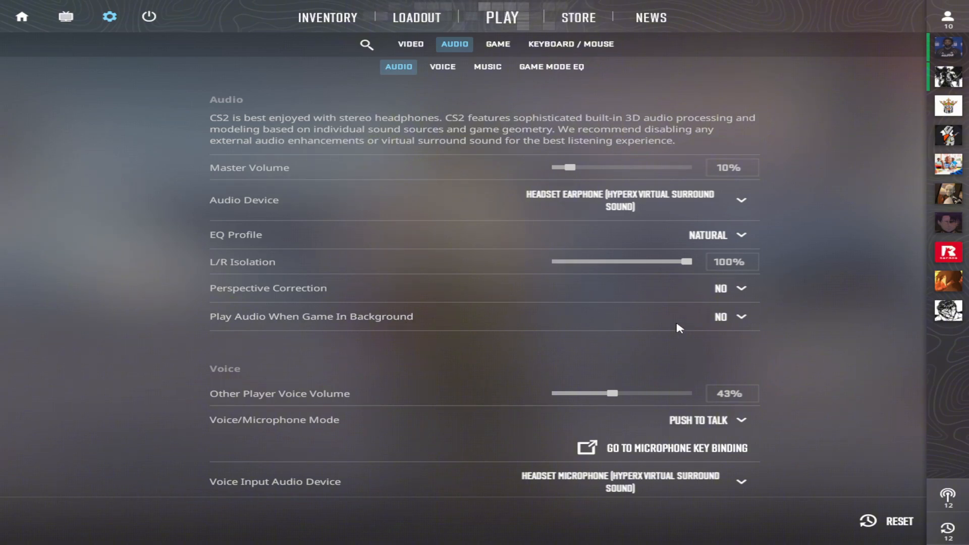
mouse_move(695, 304)
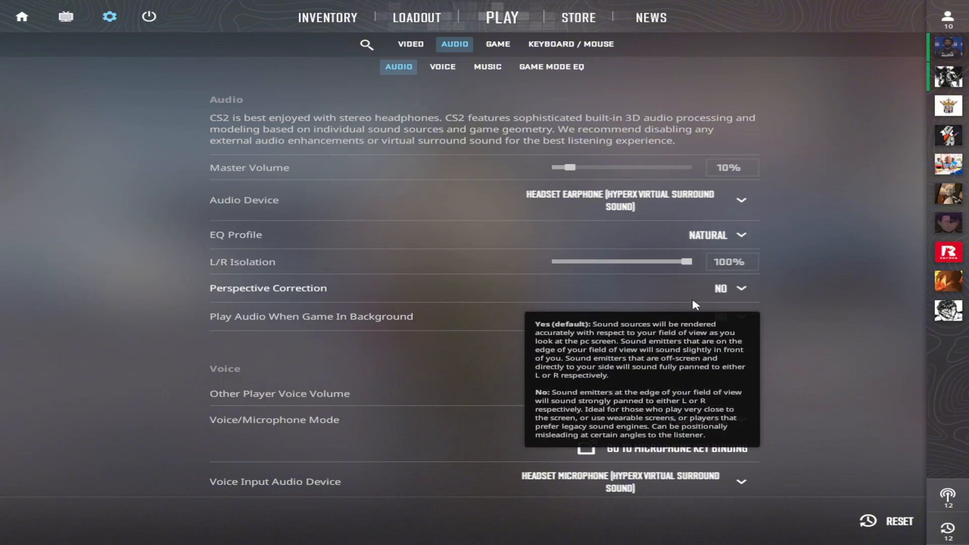
mouse_move(772, 240)
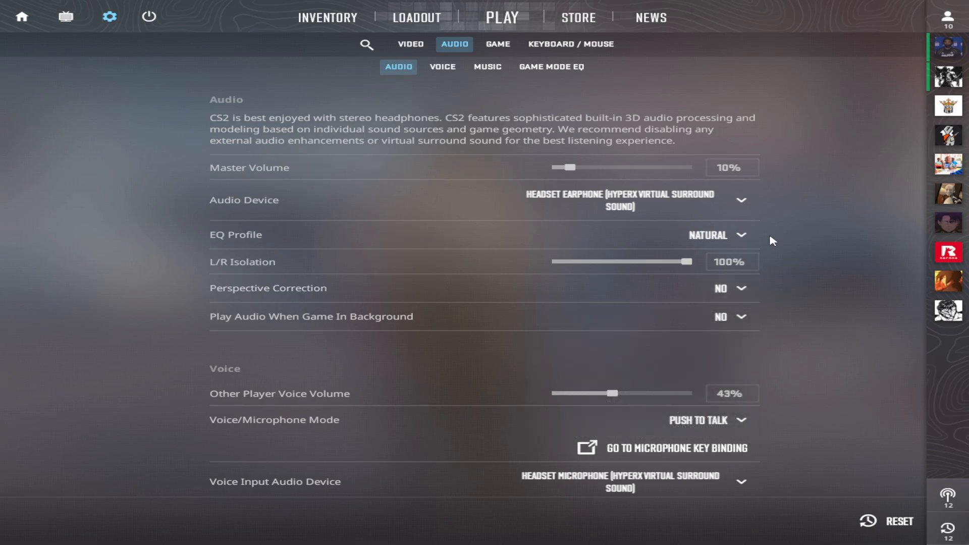
mouse_move(732, 255)
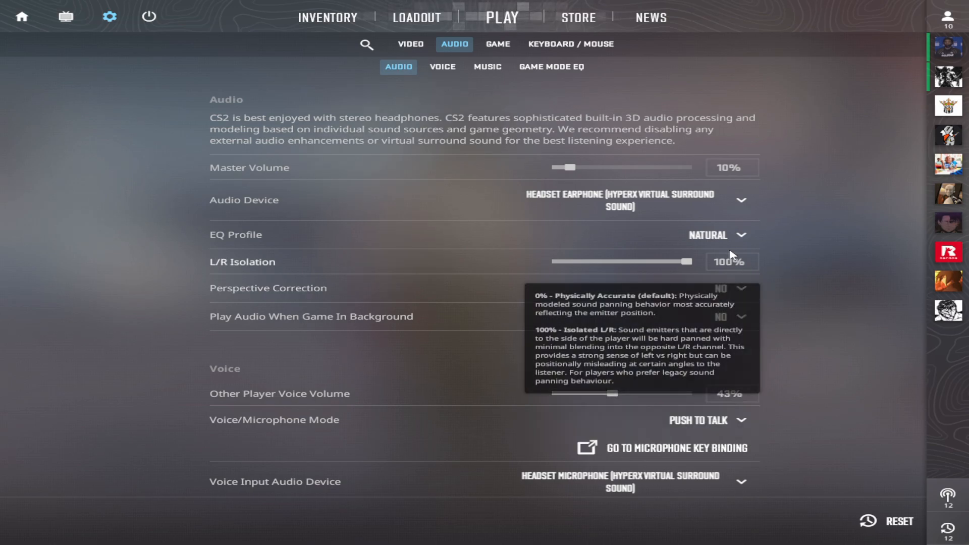
mouse_move(766, 274)
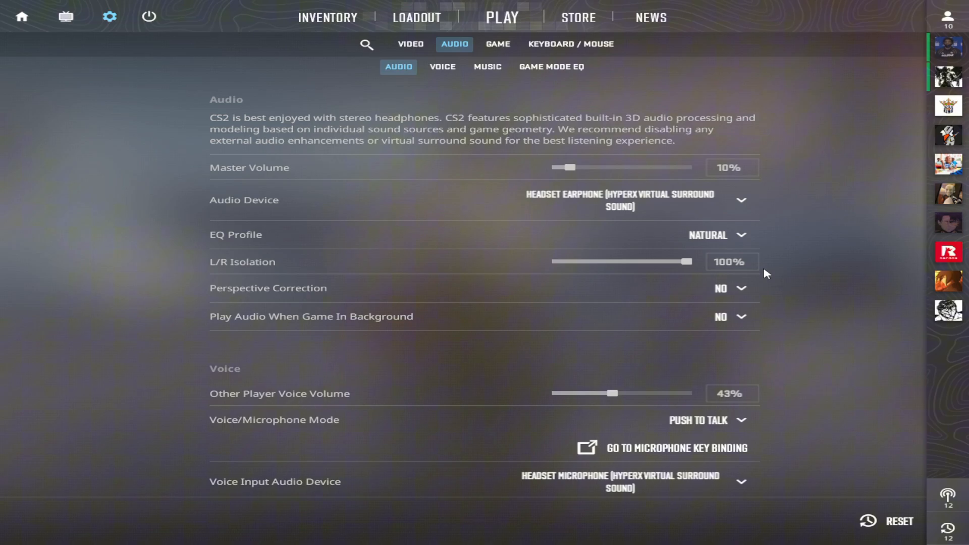
mouse_move(833, 209)
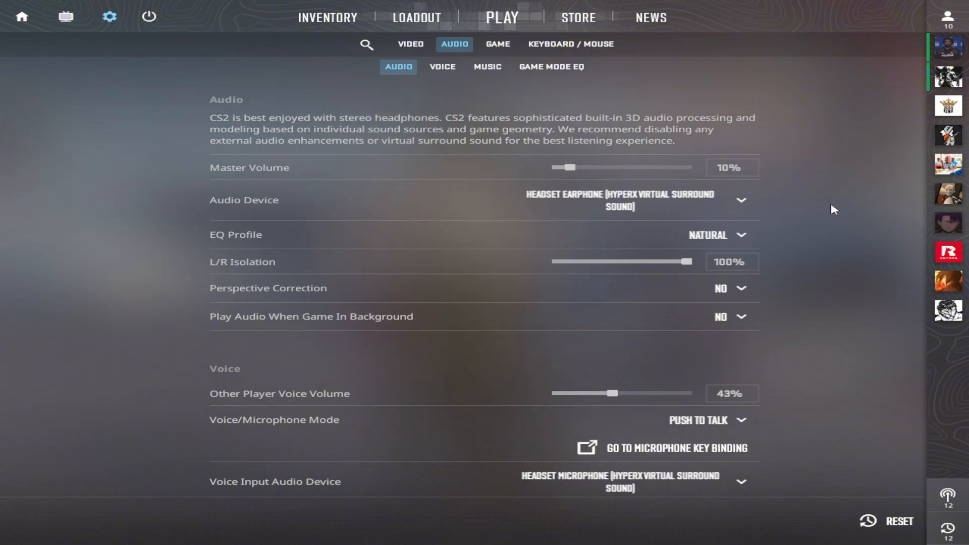